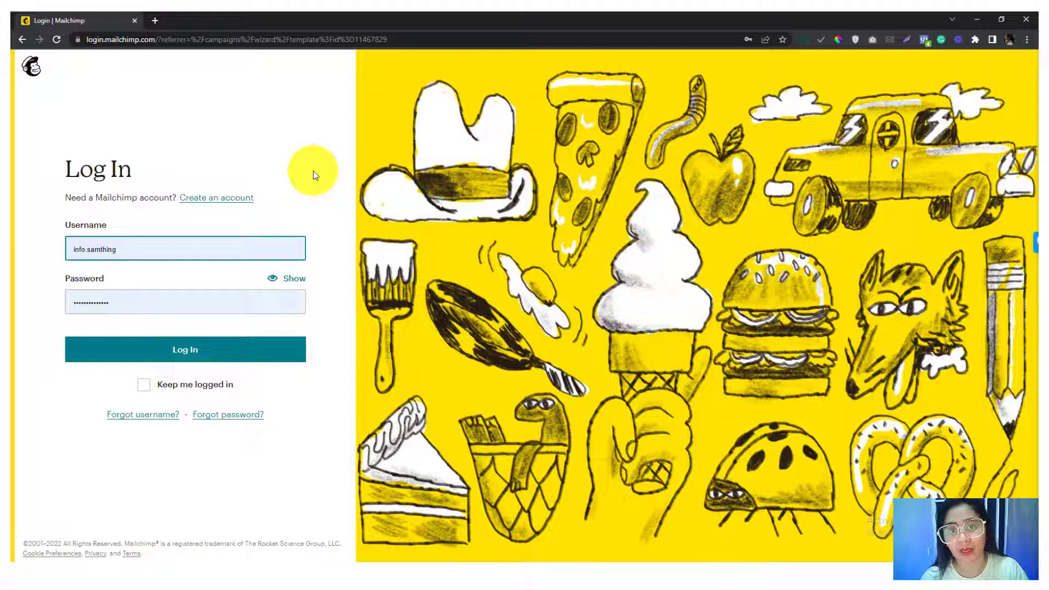
Log in to Mailchimp with the entered username and password.
left_click(186, 248)
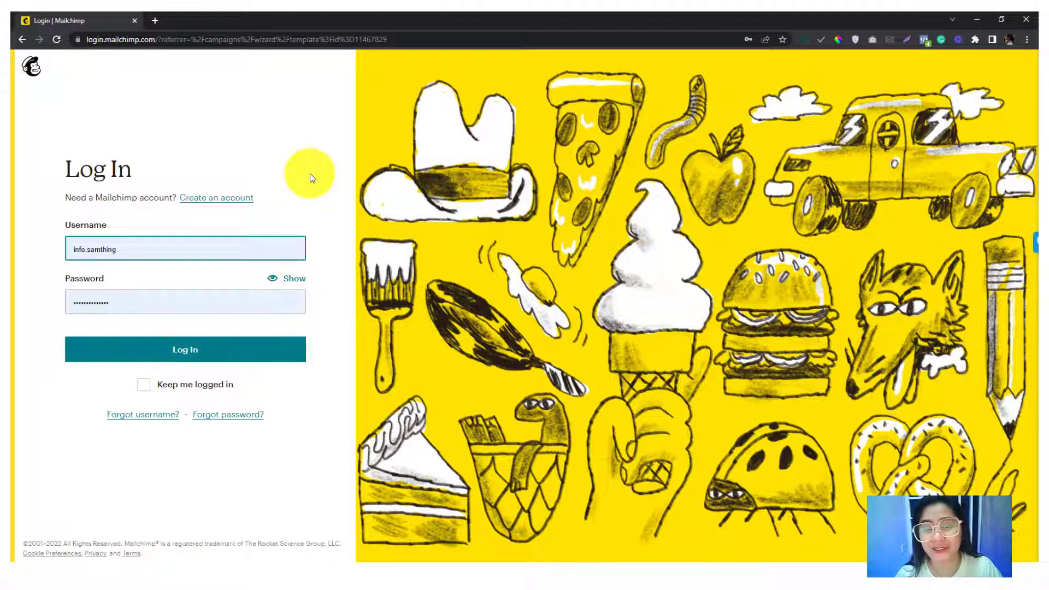
mouse_move(272, 91)
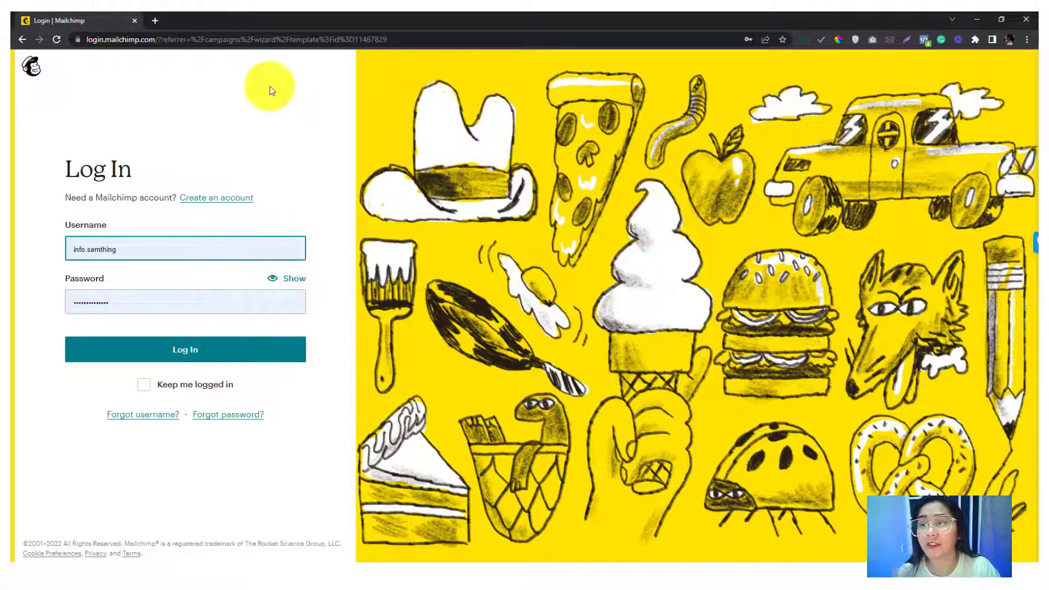
left_click(185, 349)
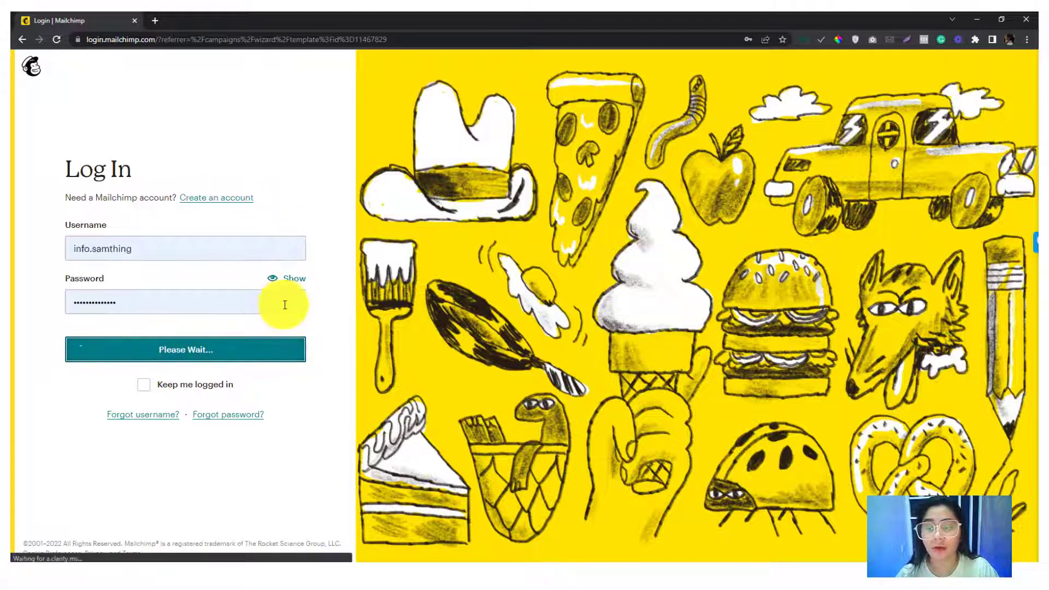
left_click(186, 350)
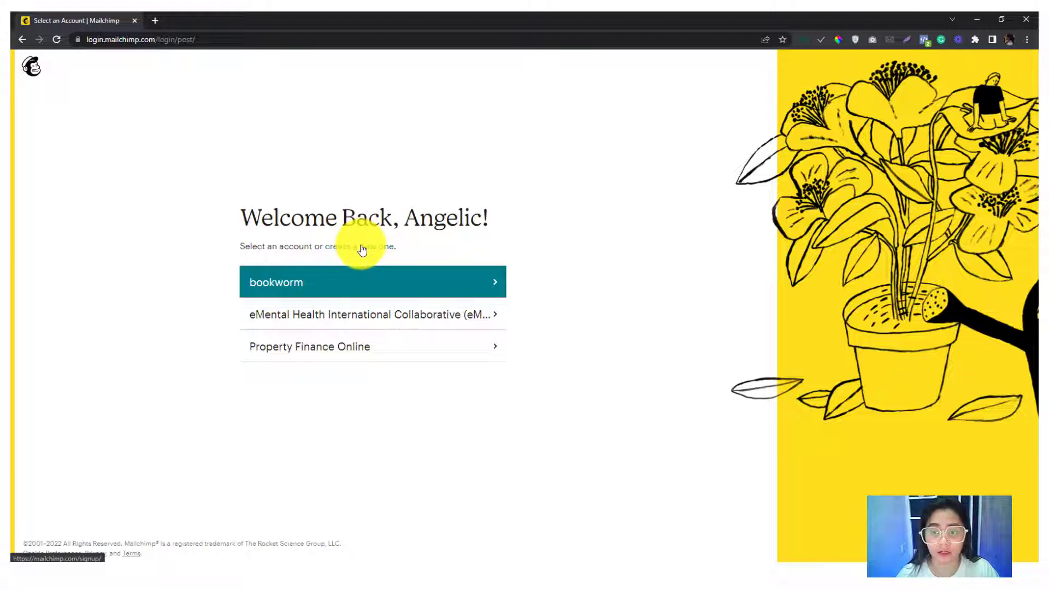
Enter the eMental Health account, go to All campaigns and start creating a new campaign.
left_click(372, 313)
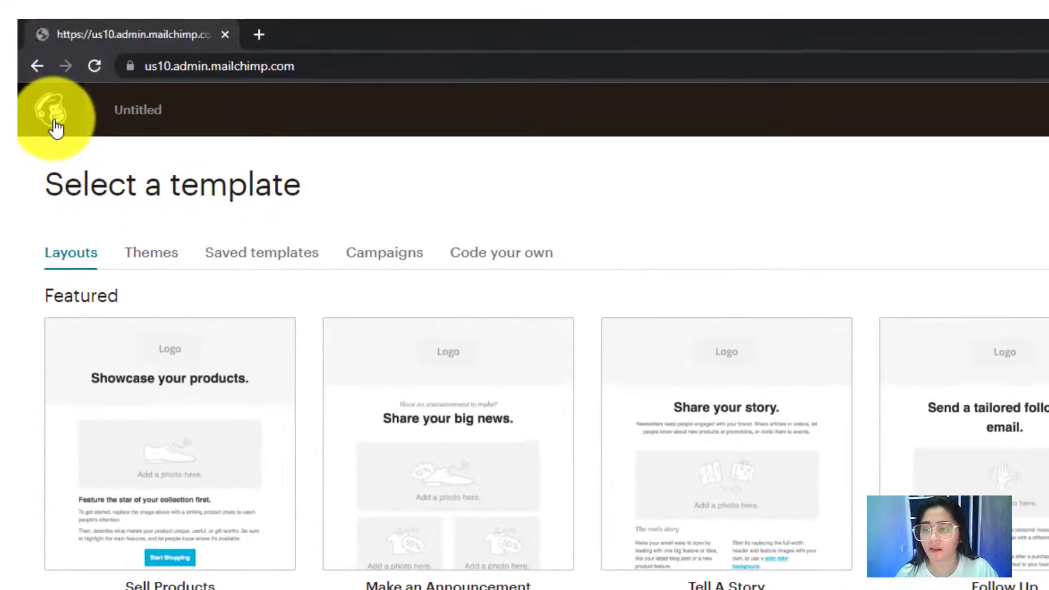
left_click(53, 119)
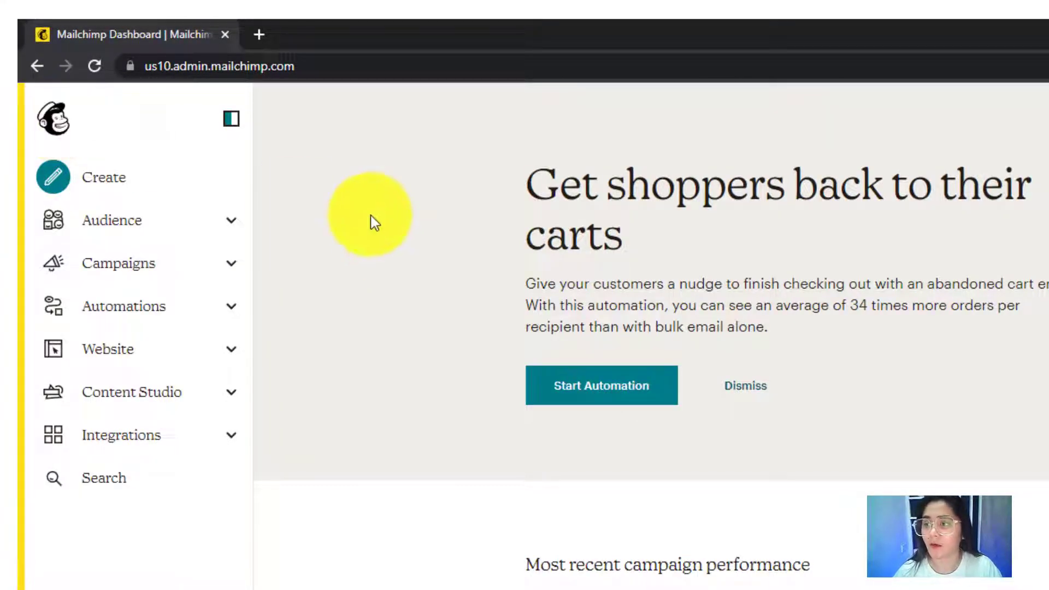
mouse_move(186, 273)
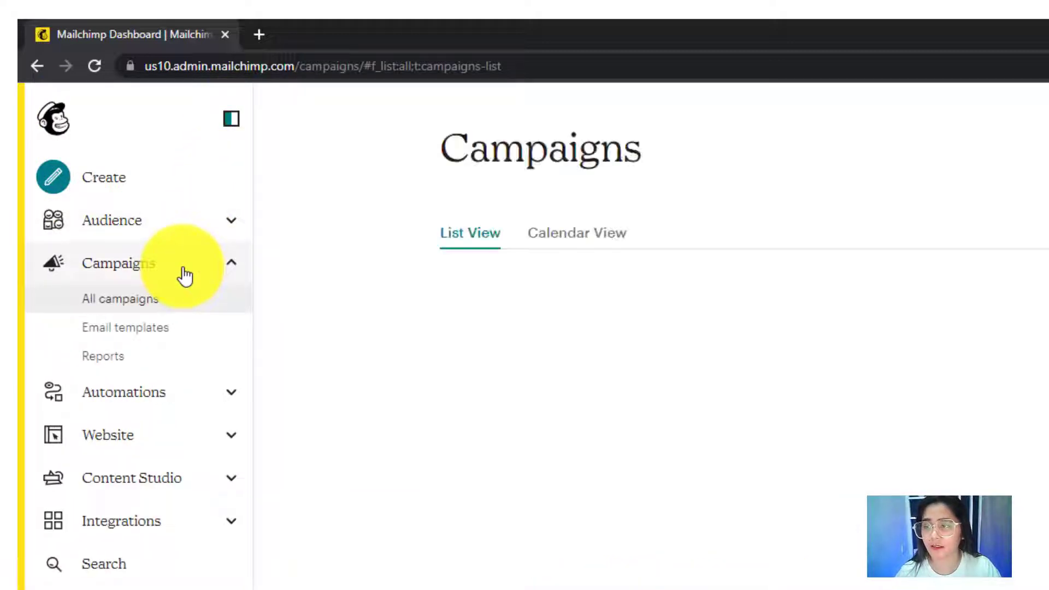
left_click(121, 298)
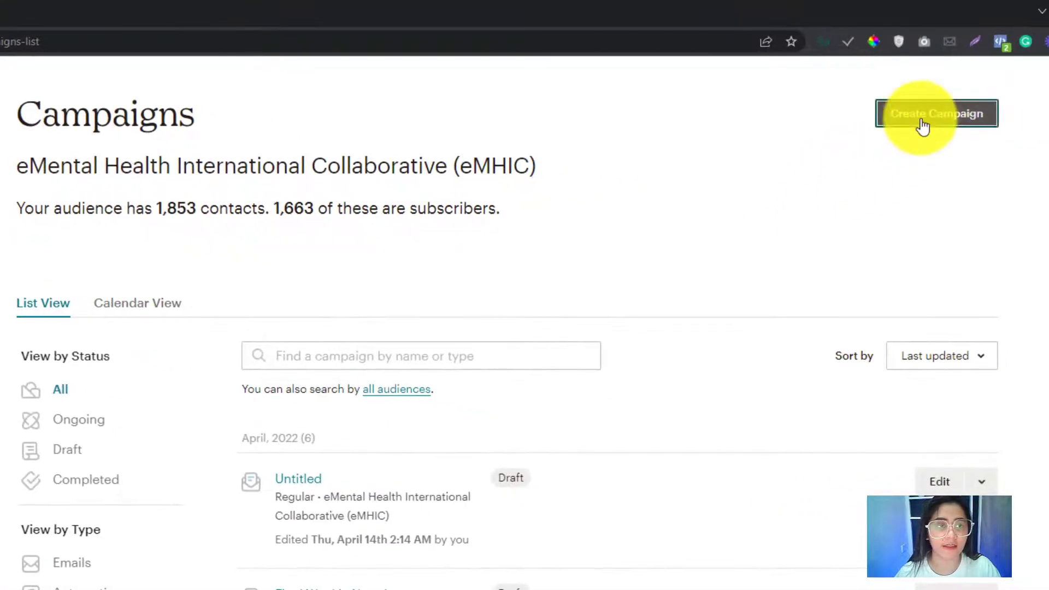
left_click(936, 112)
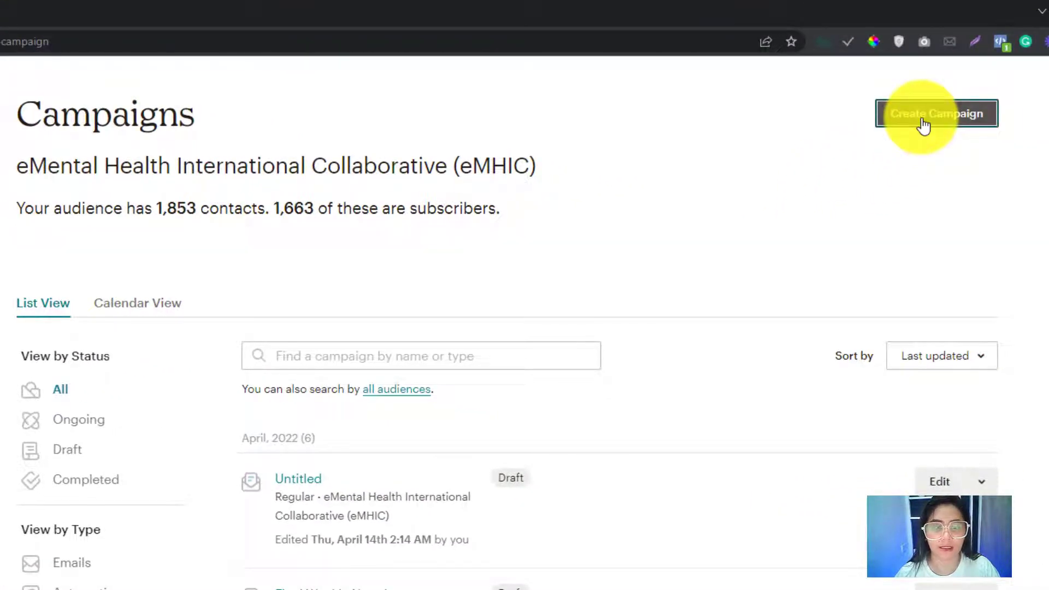
left_click(937, 112)
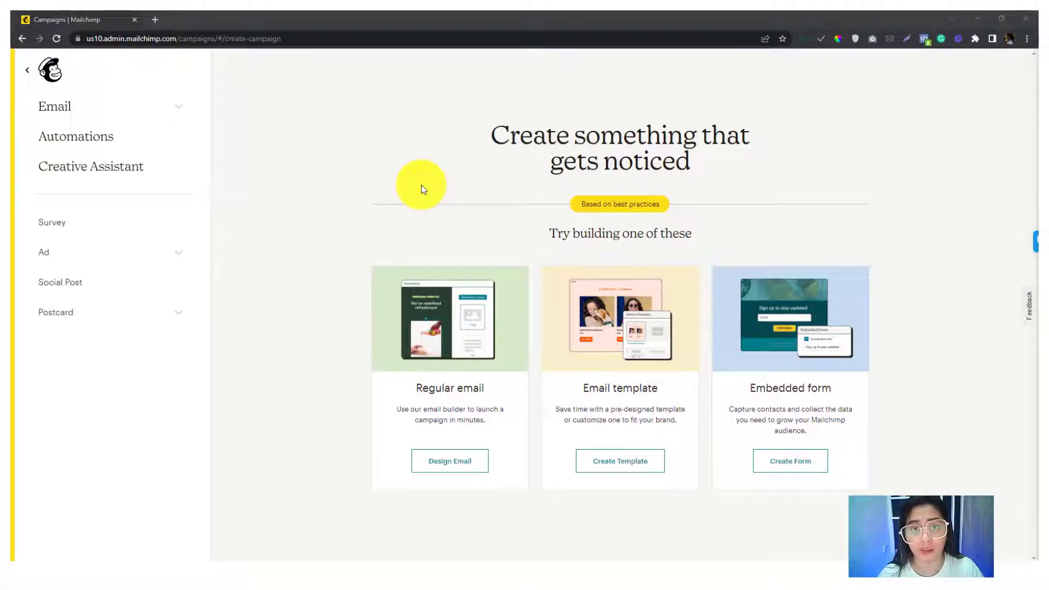
Create a regular email campaign named Weekly Newsletter and proceed to design its email.
left_click(449, 461)
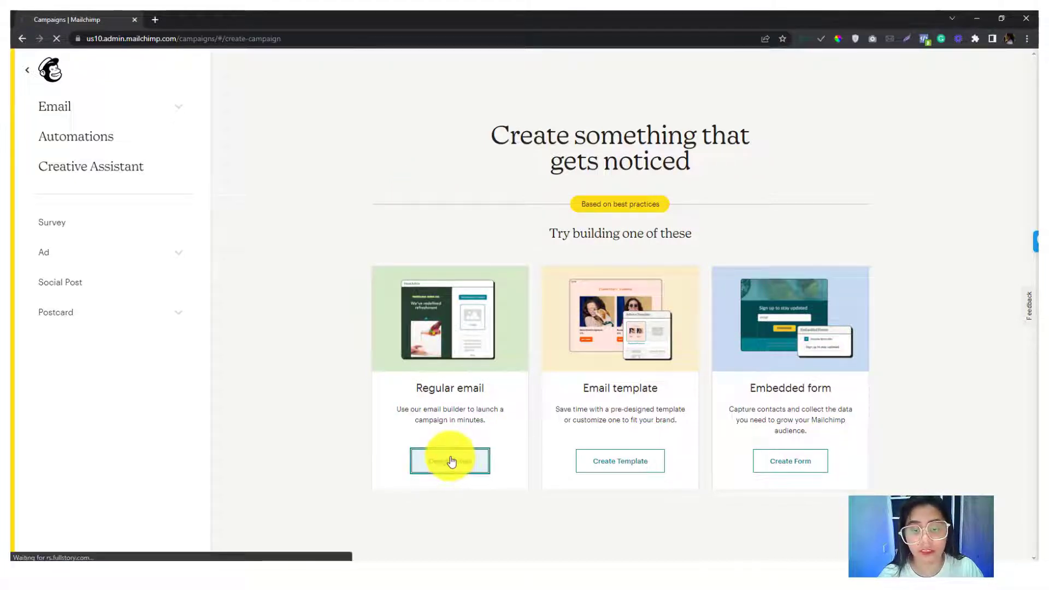
left_click(449, 462)
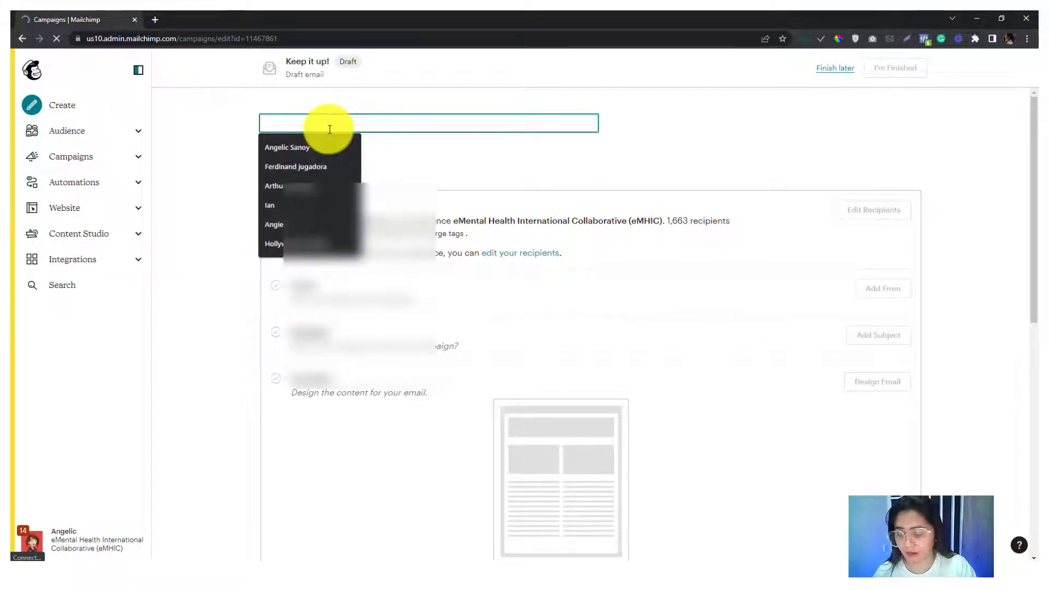
type("Weeklu")
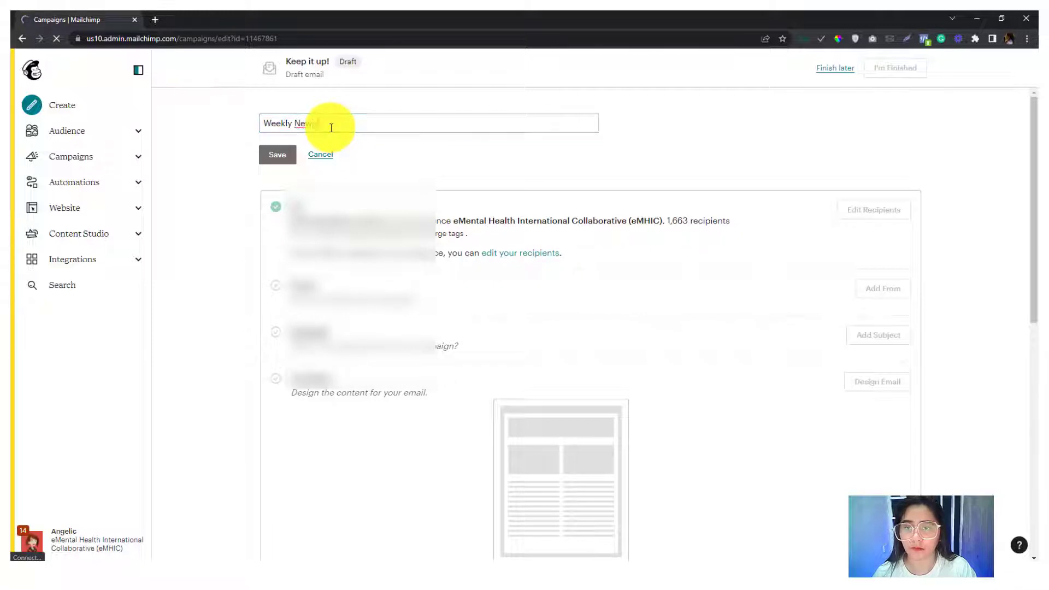
left_click(276, 154)
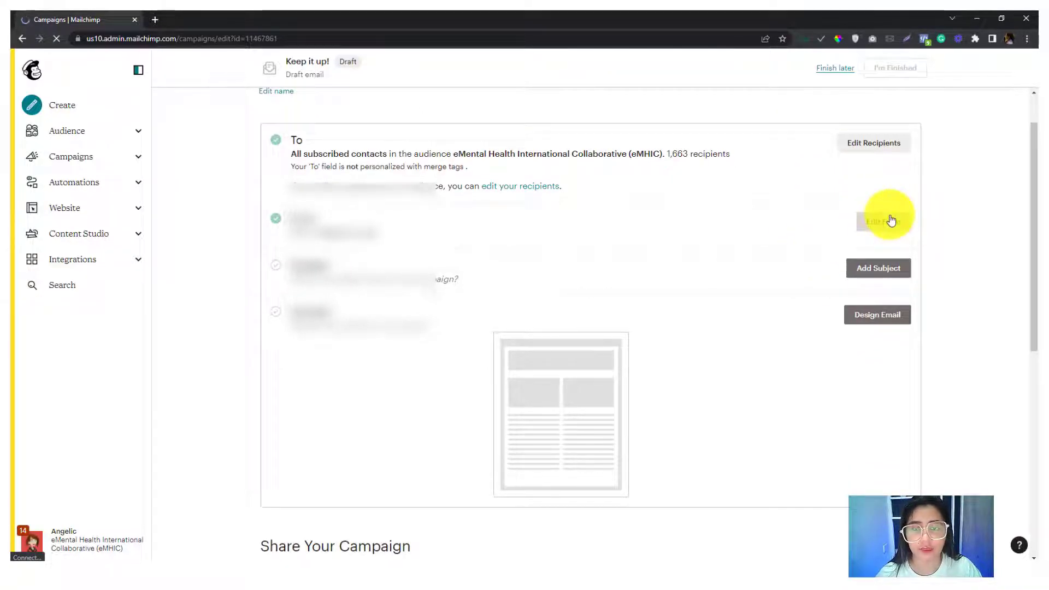
scroll("down", 3)
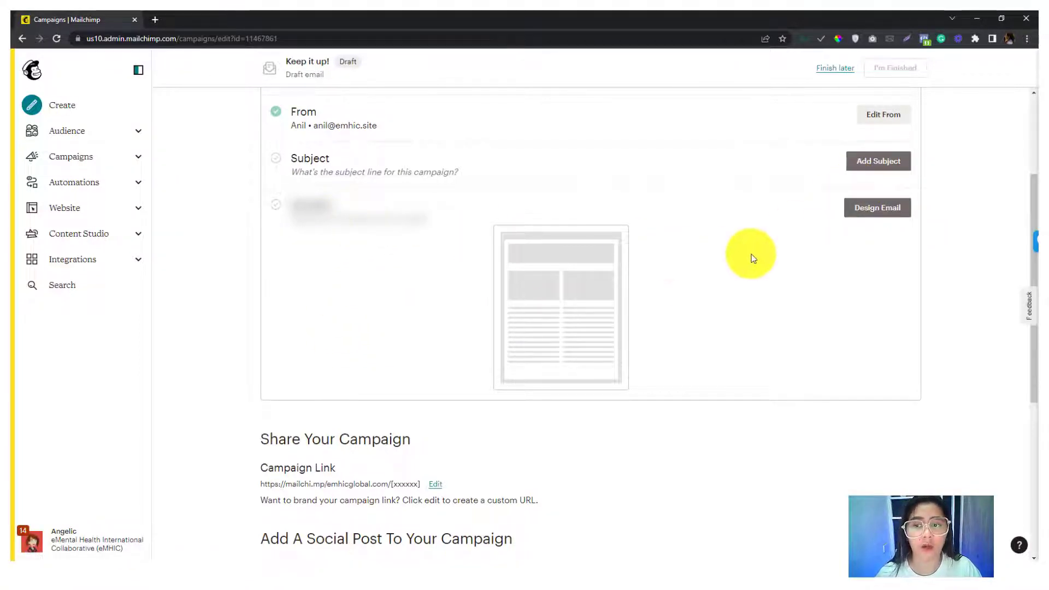
left_click(878, 208)
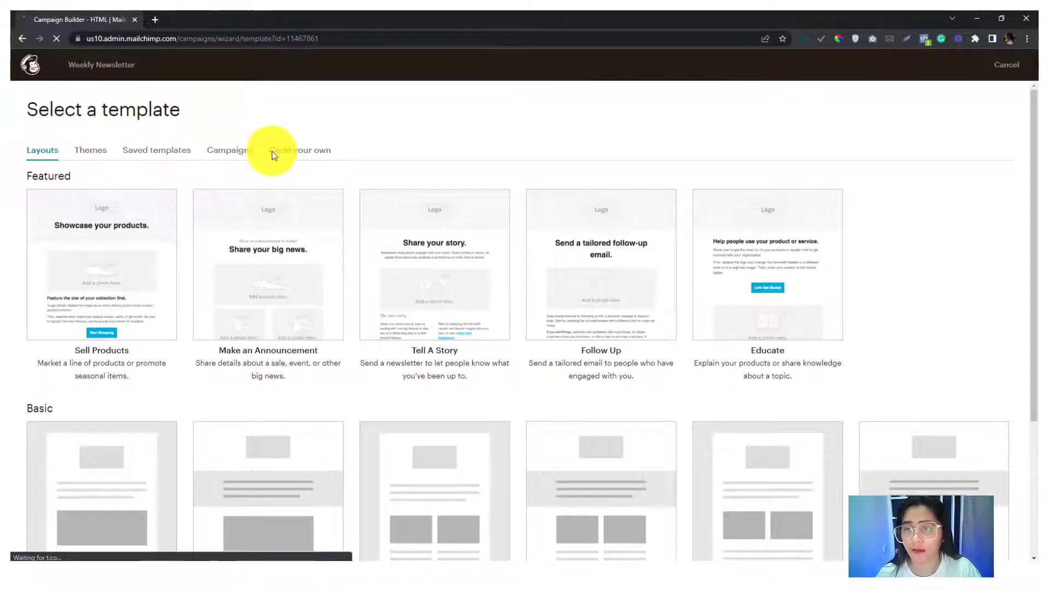
Browse Themes, Saved templates and Campaigns, then return to Themes to find the Wide theme.
left_click(91, 150)
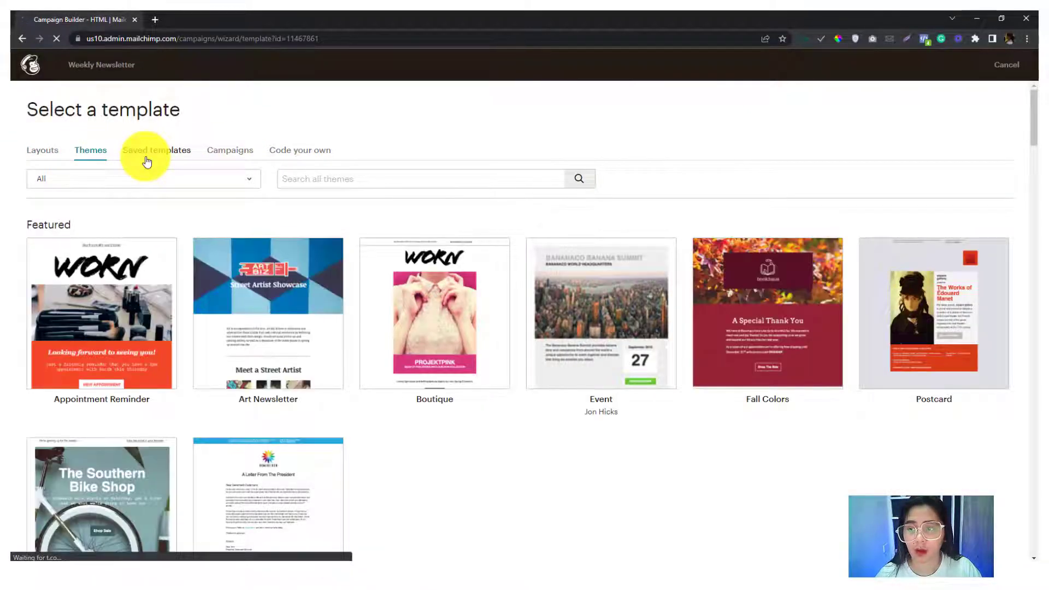
left_click(230, 150)
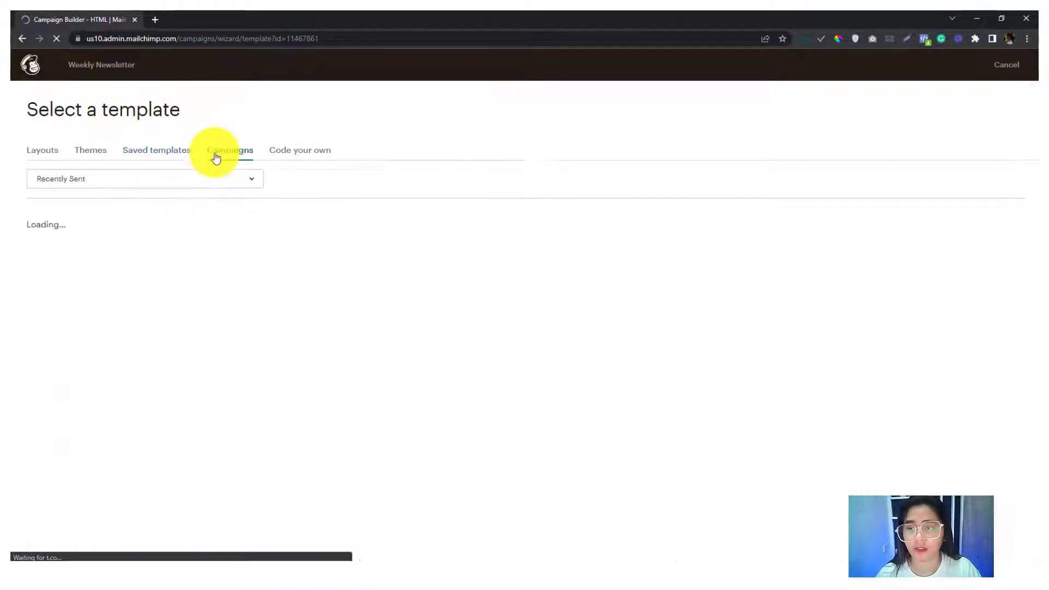
left_click(299, 150)
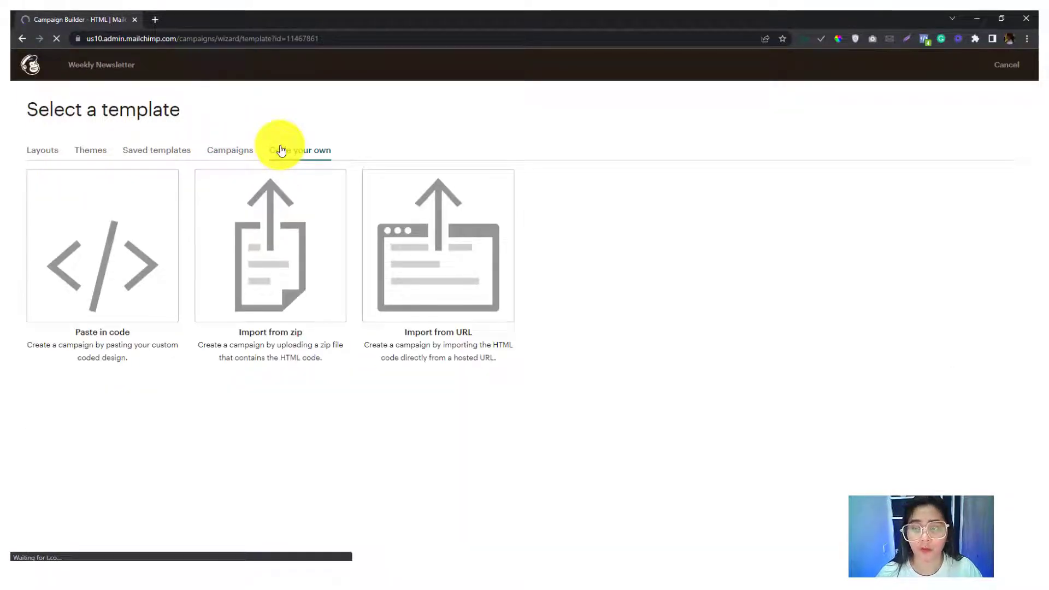
left_click(91, 150)
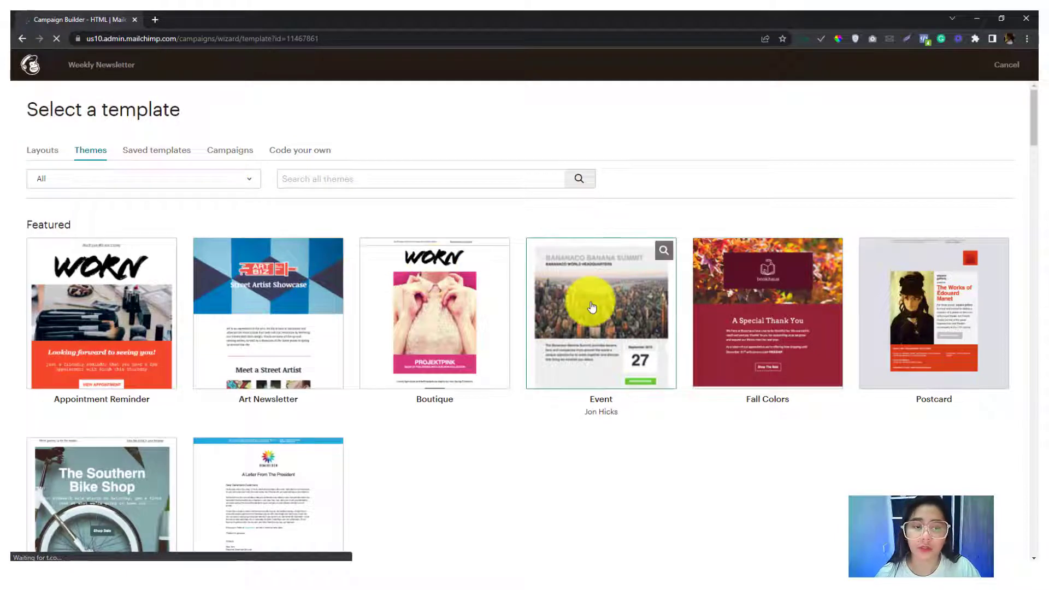
scroll("down", 3)
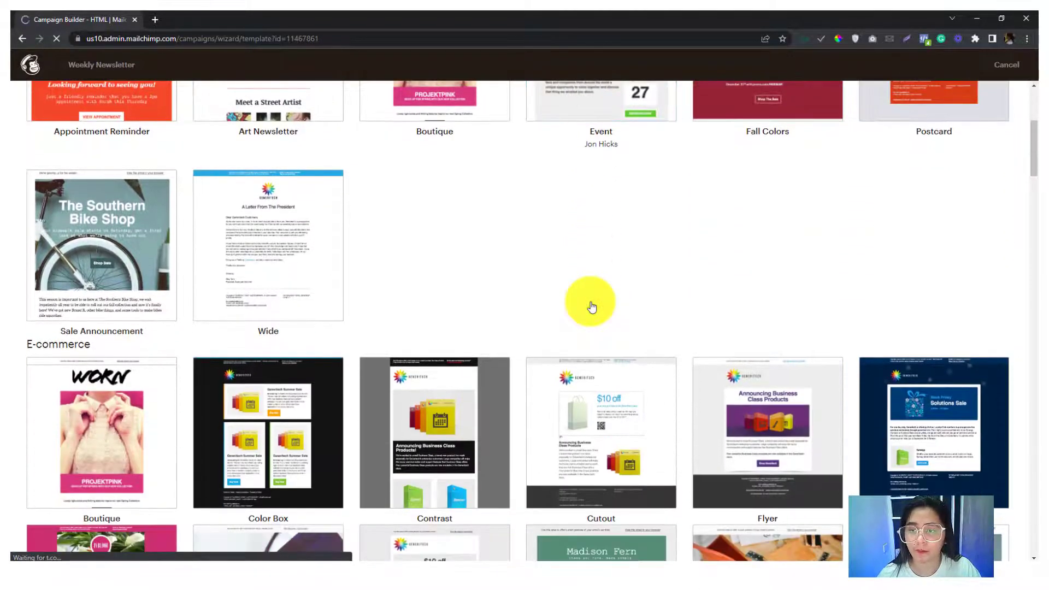
mouse_move(317, 236)
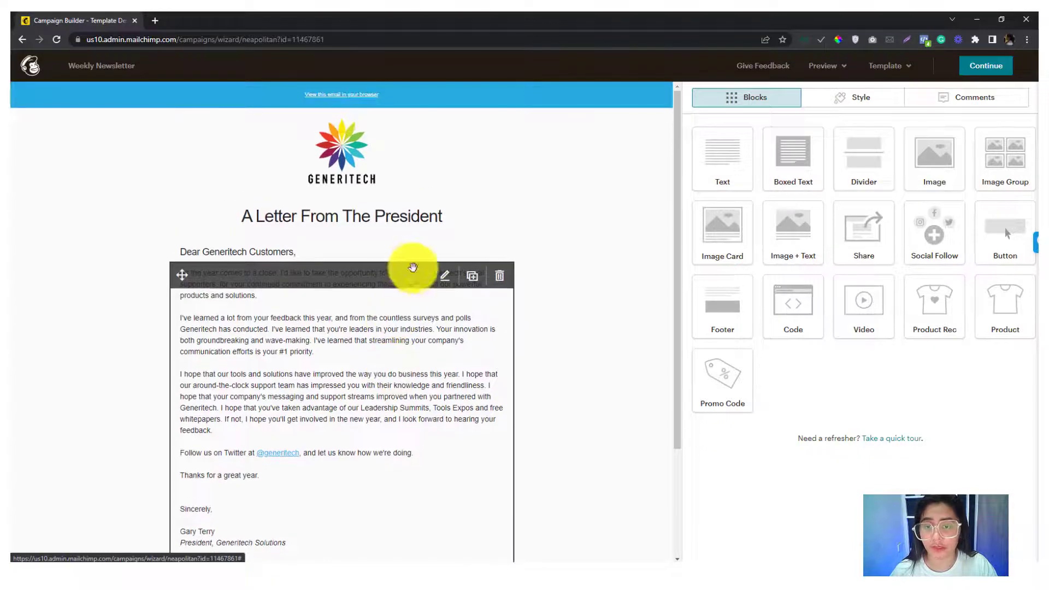
mouse_move(356, 305)
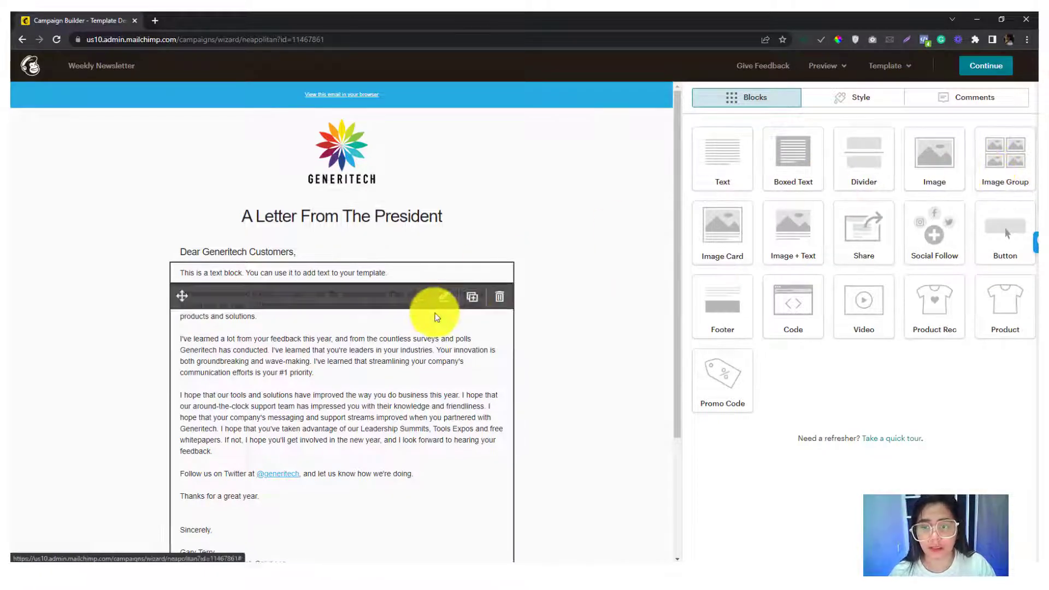
Begin editing the new text block under the greeting.
left_click(500, 296)
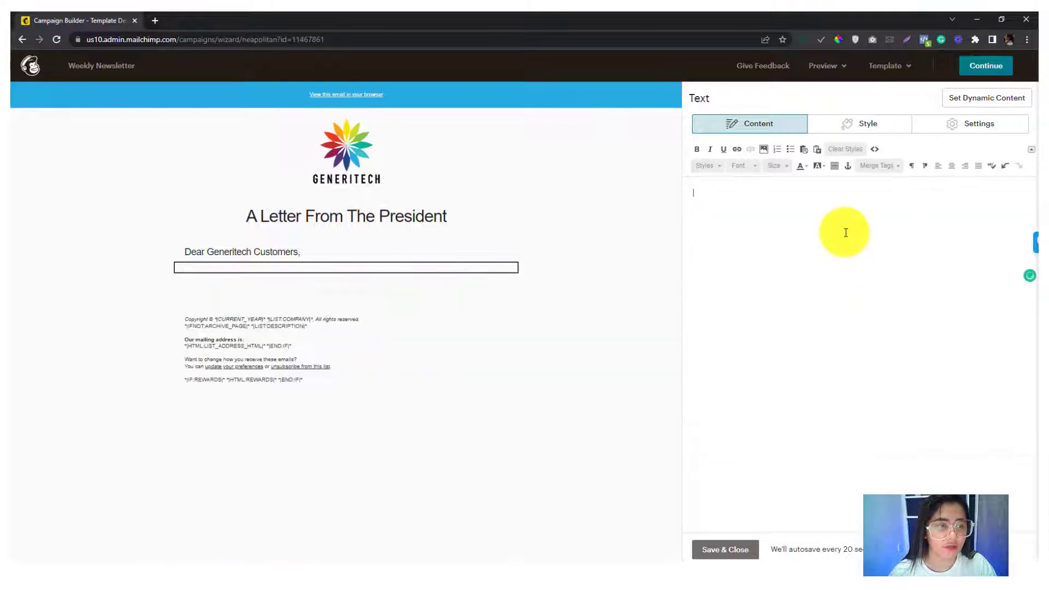
Insert the *|FEED|* RSS merge tag into the text block and show its source code.
left_click(878, 165)
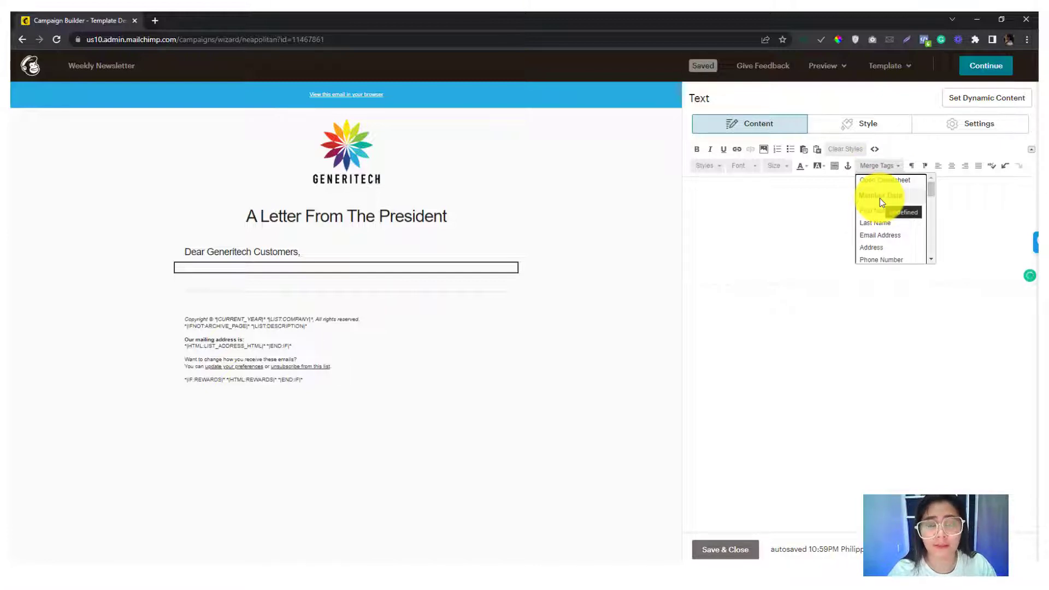
scroll("down", 3)
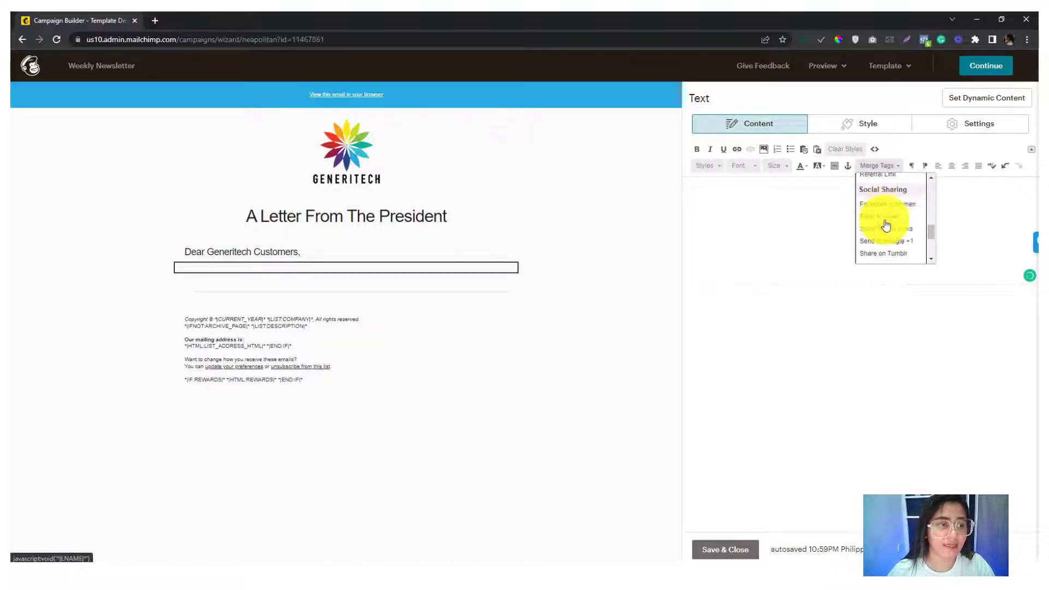
scroll("down", 3)
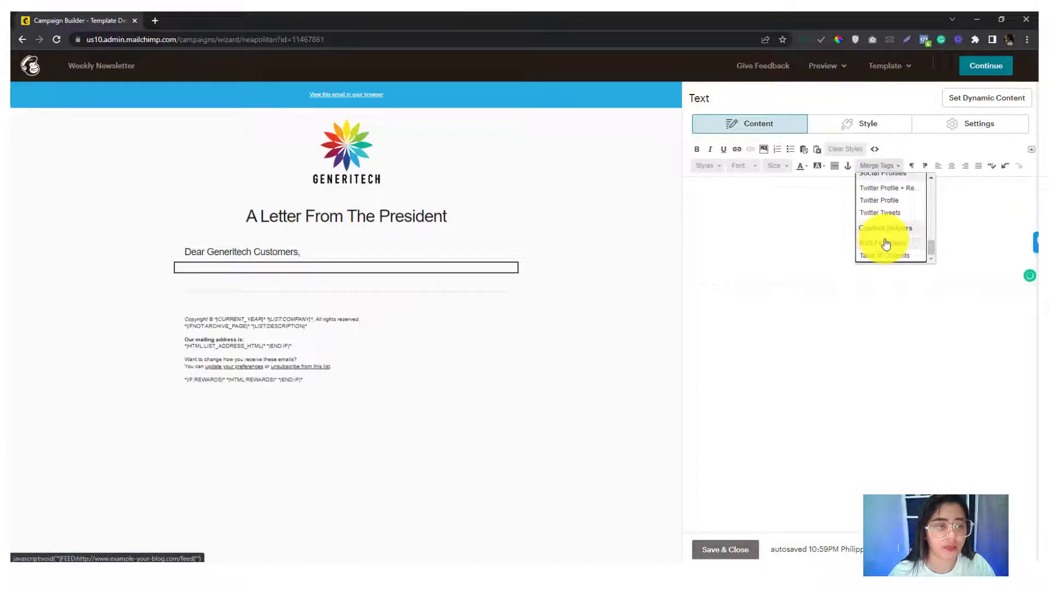
left_click(883, 243)
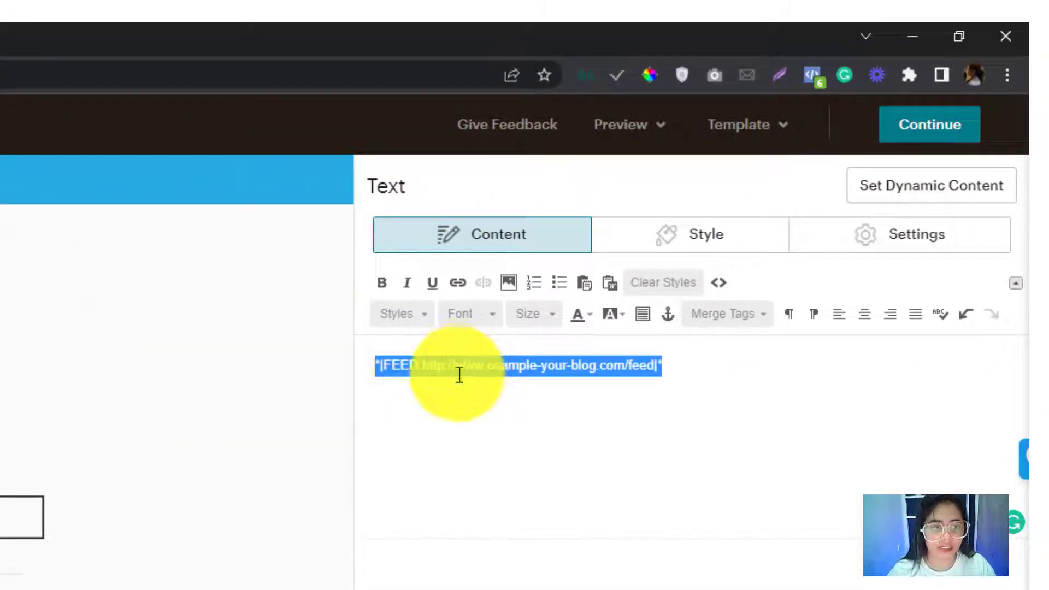
left_click(719, 282)
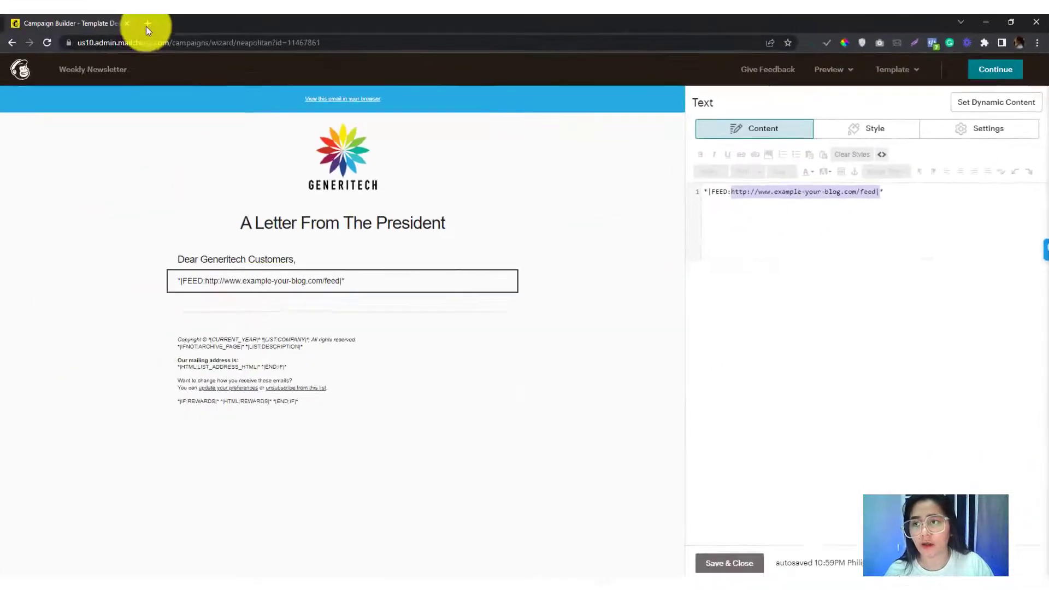
Open the emhicglobal.com/feed page in a new browser tab.
left_click(147, 23)
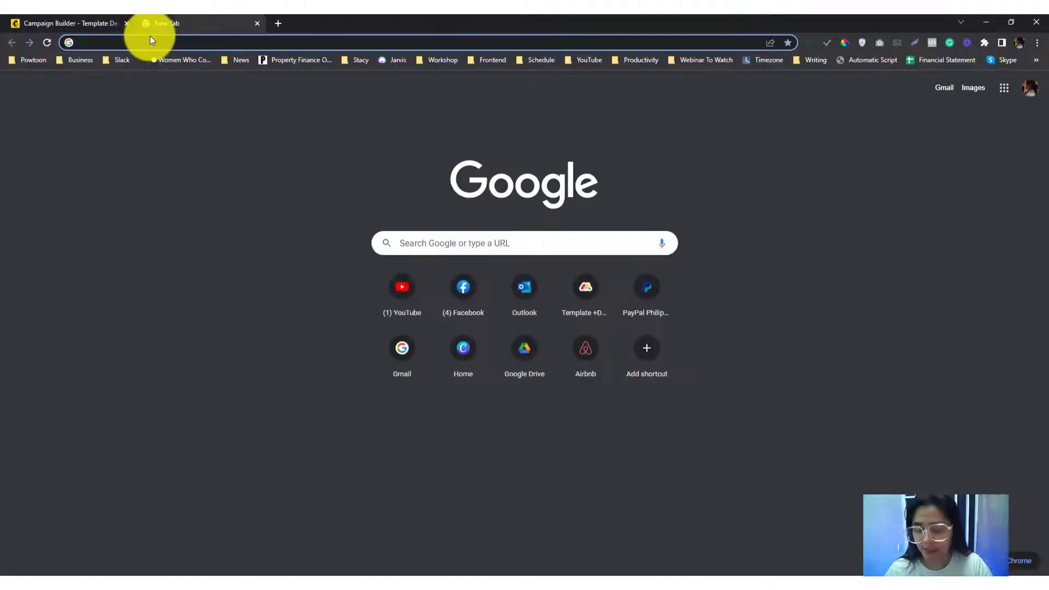
type("emc")
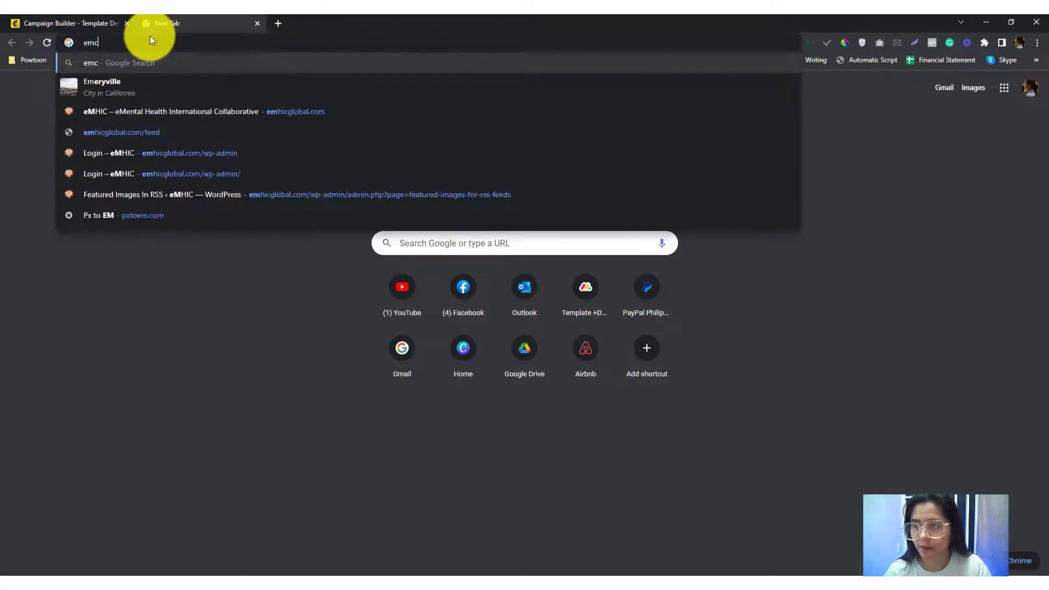
key("Backspace")
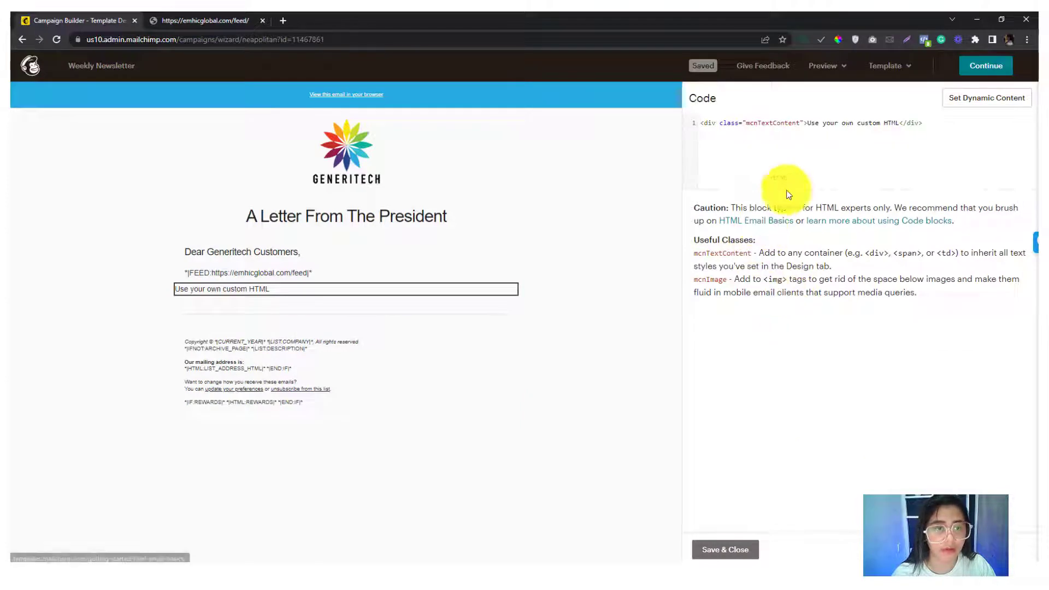
type("*|FEED:https://emhicglobal.com/feed|*")
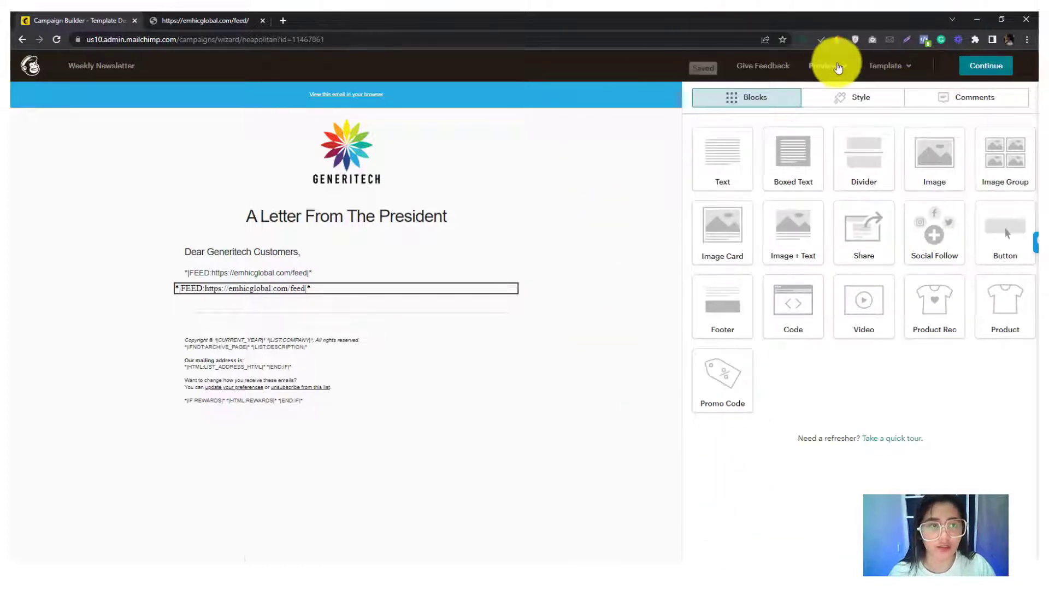
Send a test email of the Weekly Newsletter to the saved test address.
left_click(823, 65)
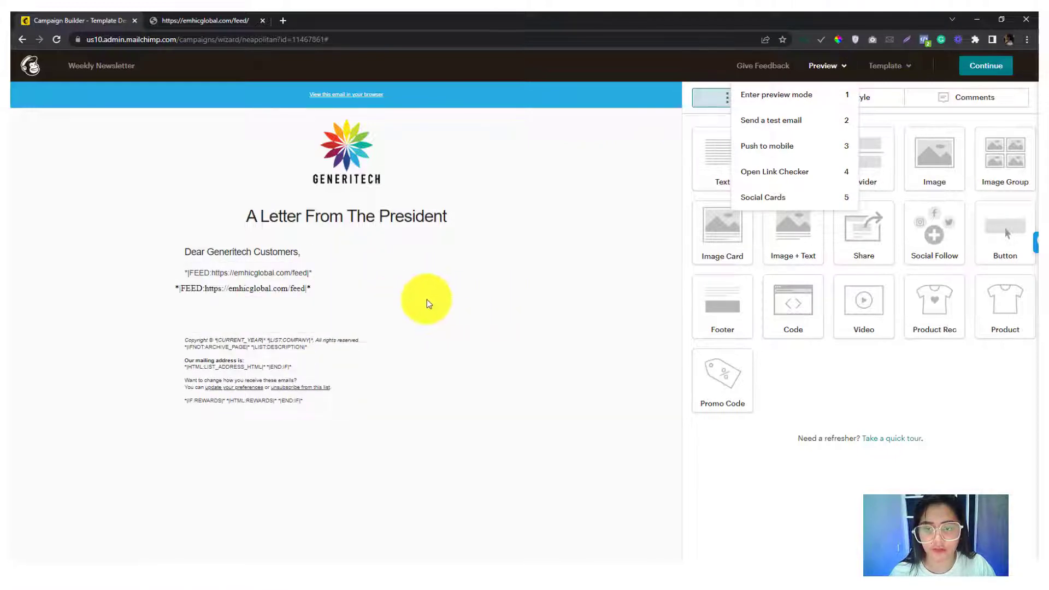
left_click(426, 299)
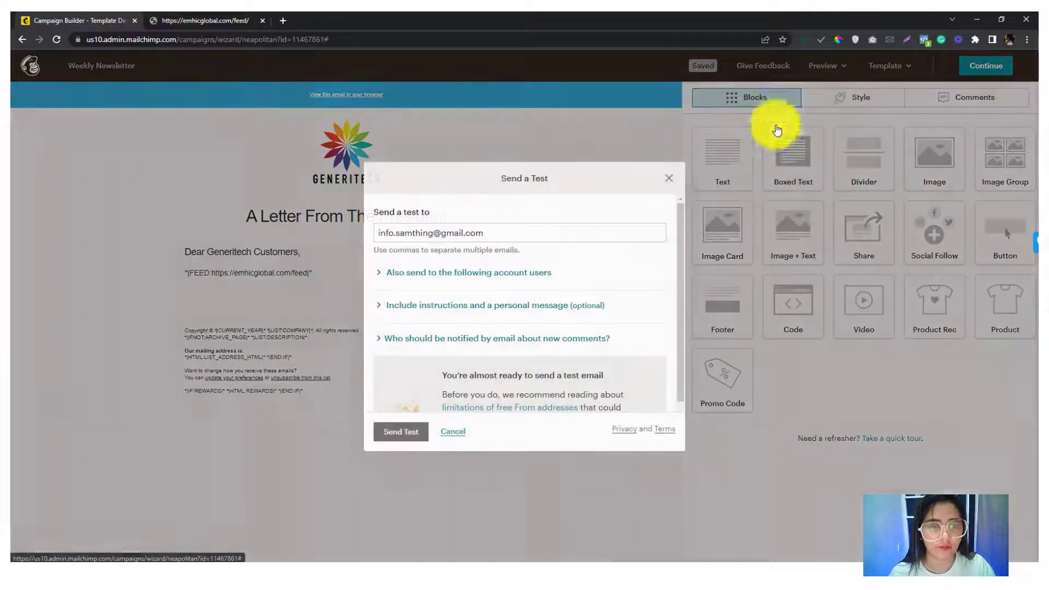
key("win")
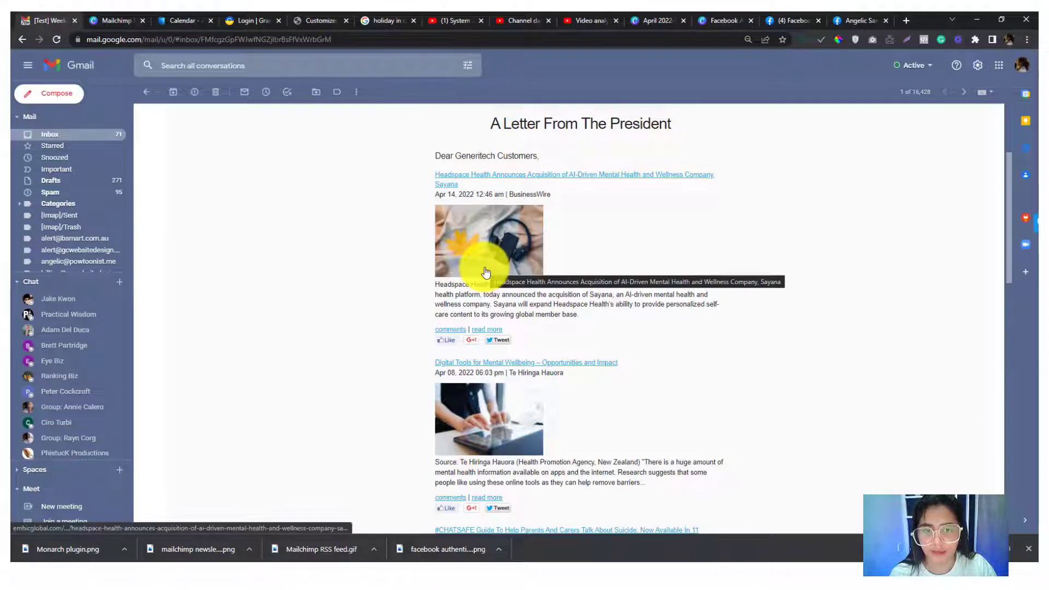
mouse_move(486, 240)
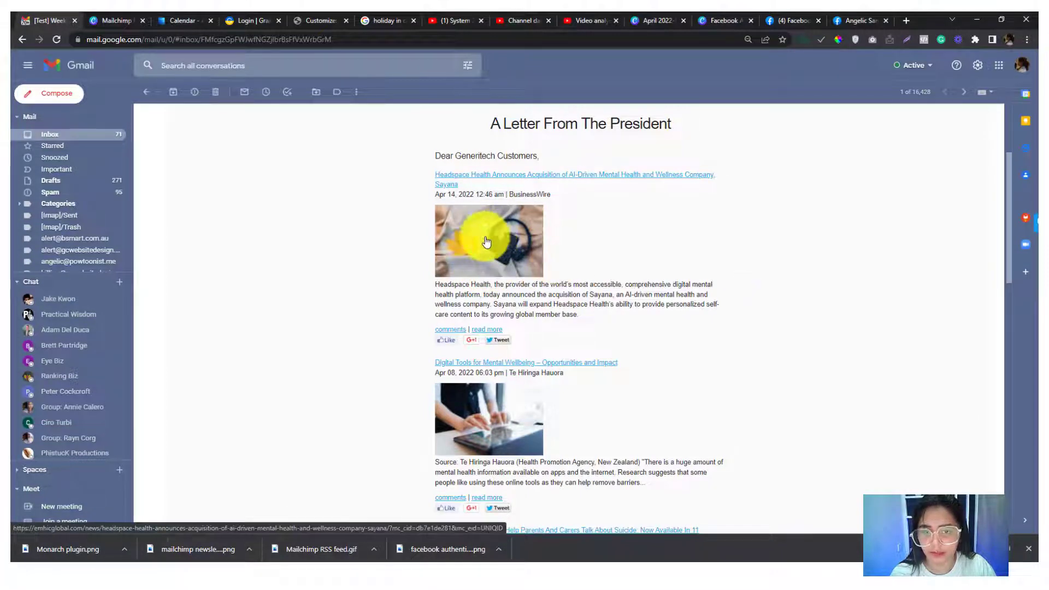
mouse_move(488, 240)
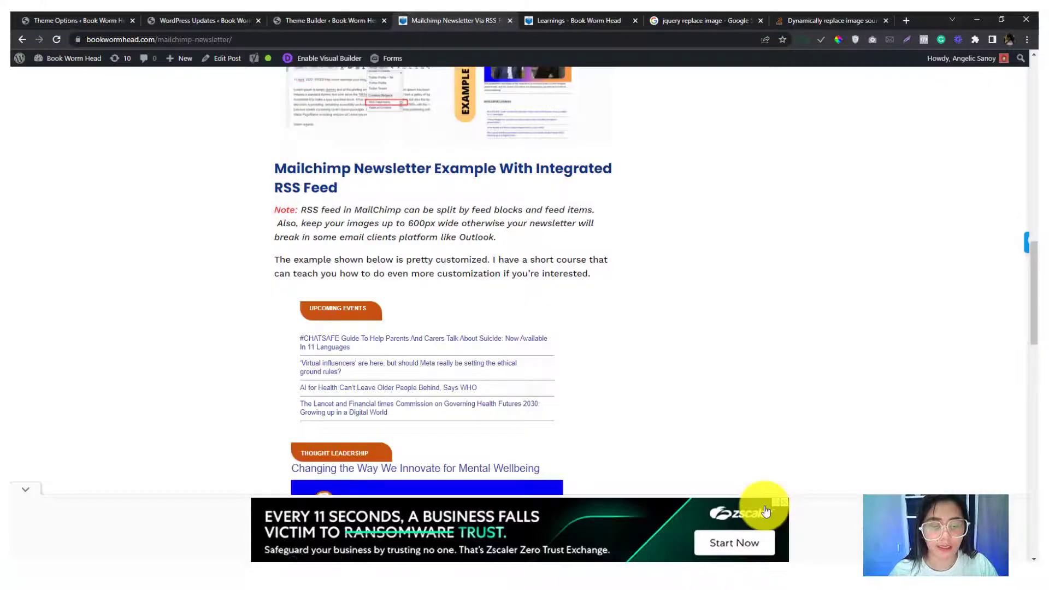
scroll("down", 3)
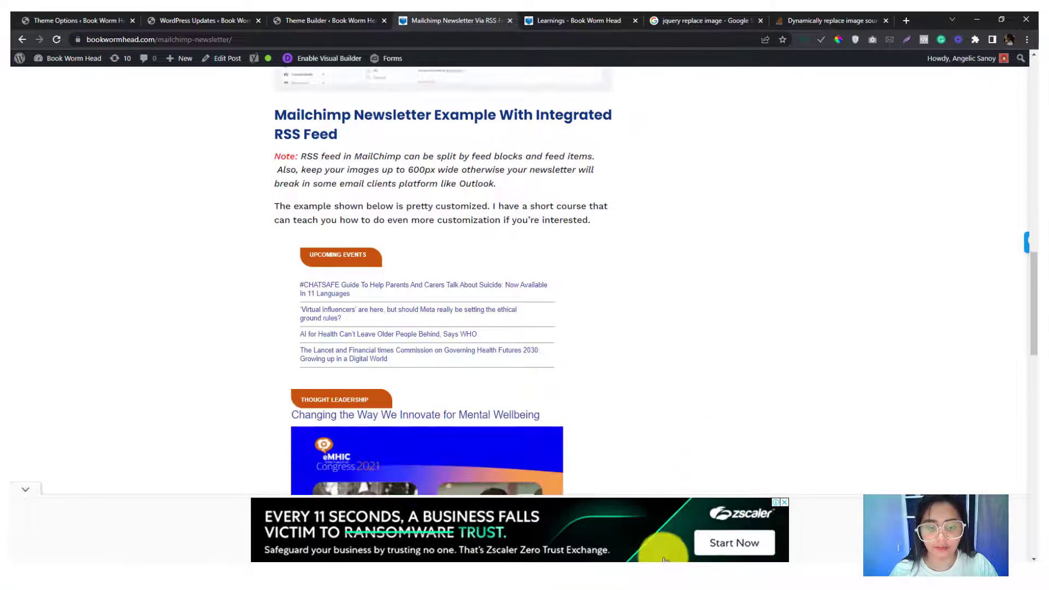
scroll("down", 3)
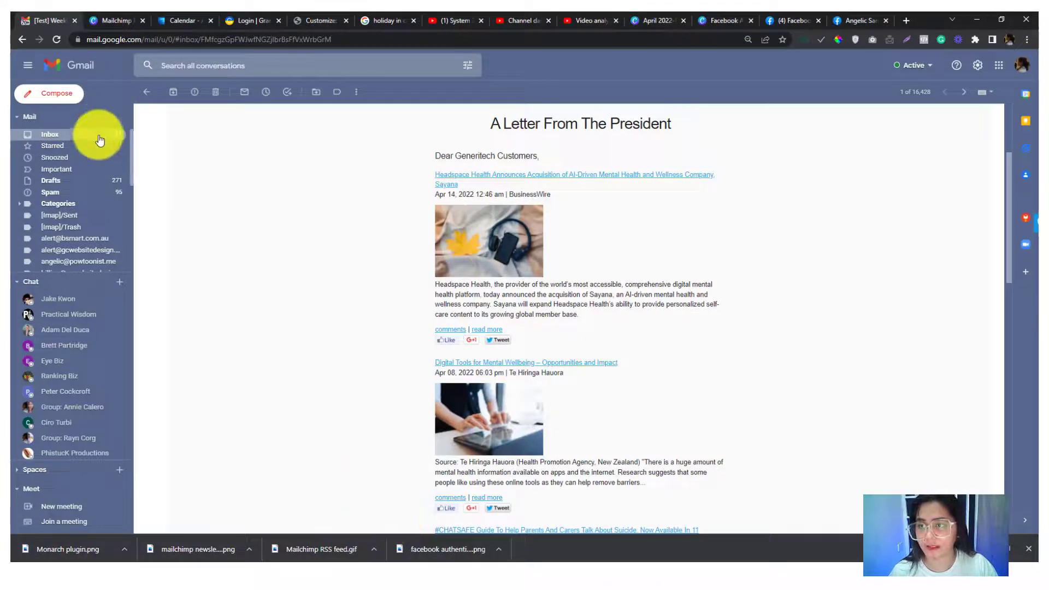
Open the older [Test] Final Weekly Newsletter email and scroll through its categorized feed sections.
left_click(50, 133)
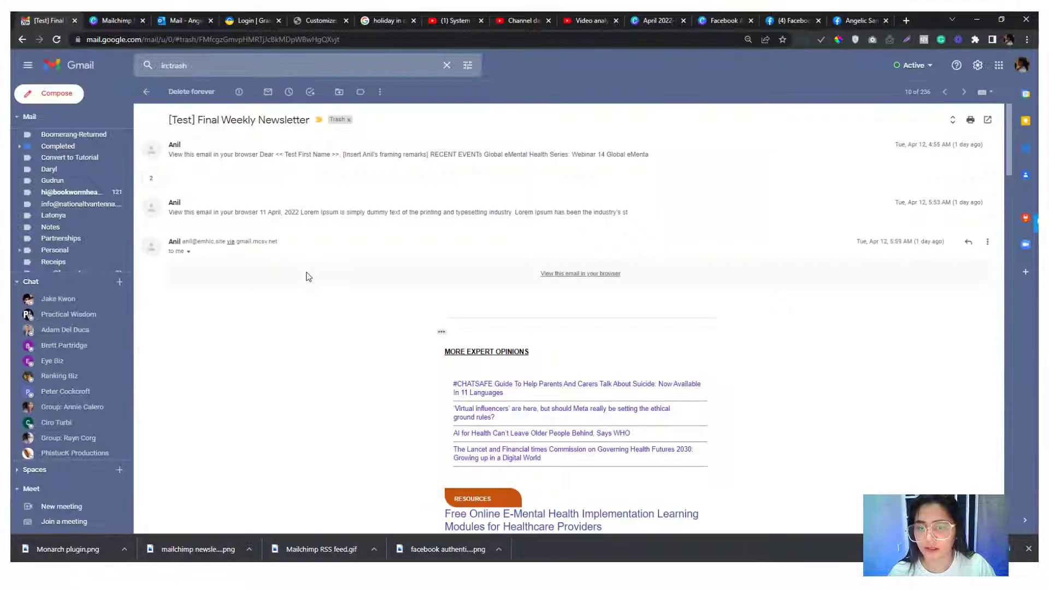
scroll("down", 3)
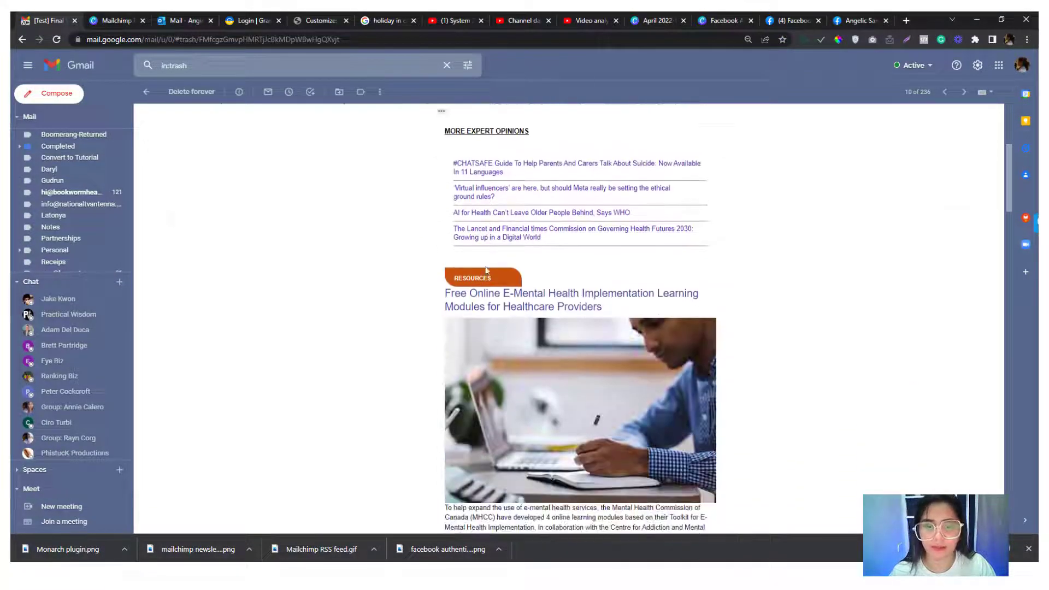
scroll("down", 3)
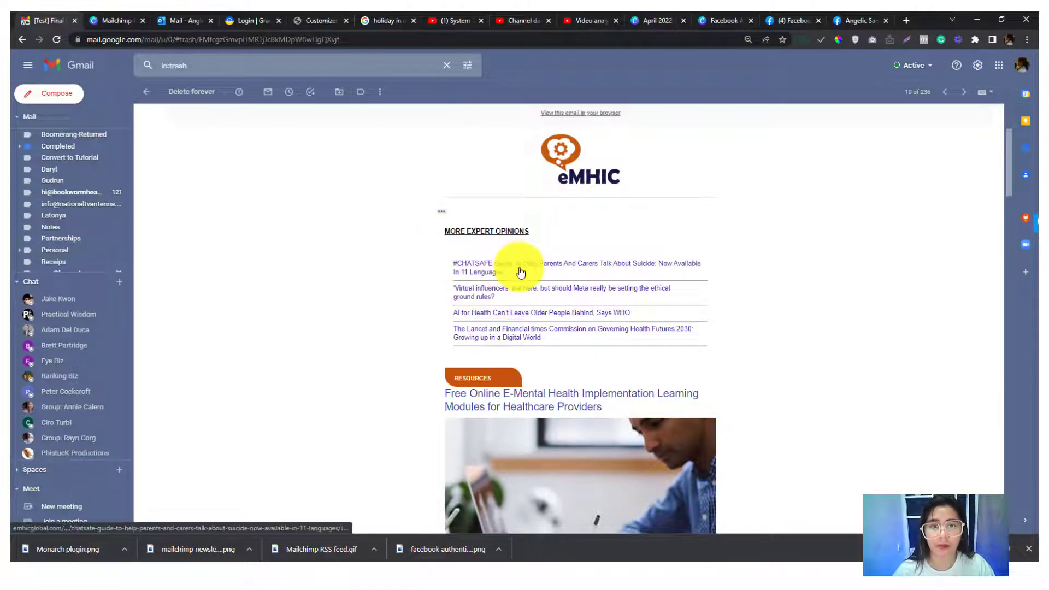
scroll("down", 3)
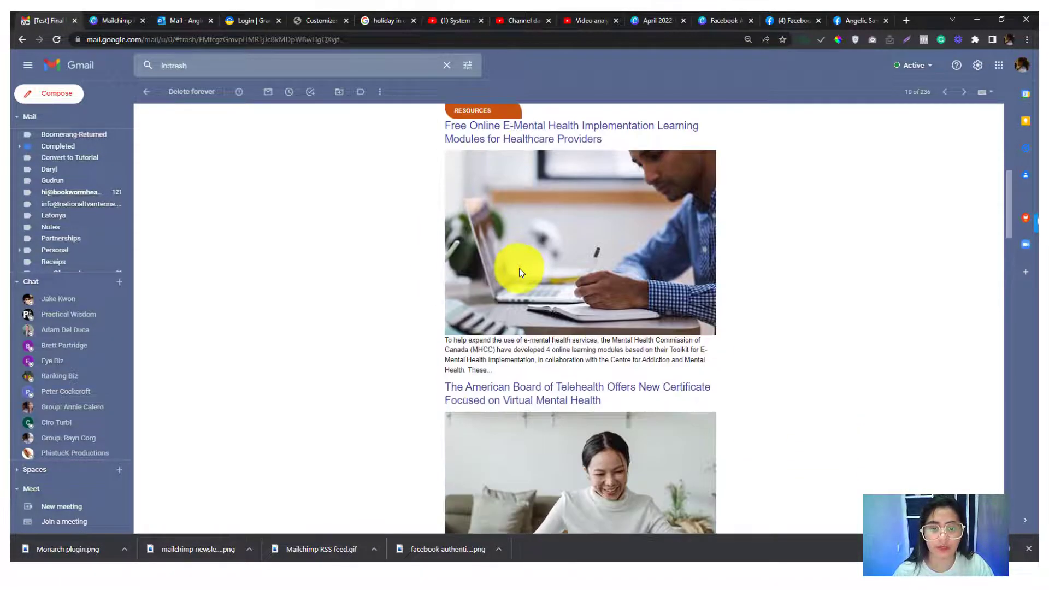
scroll("down", 3)
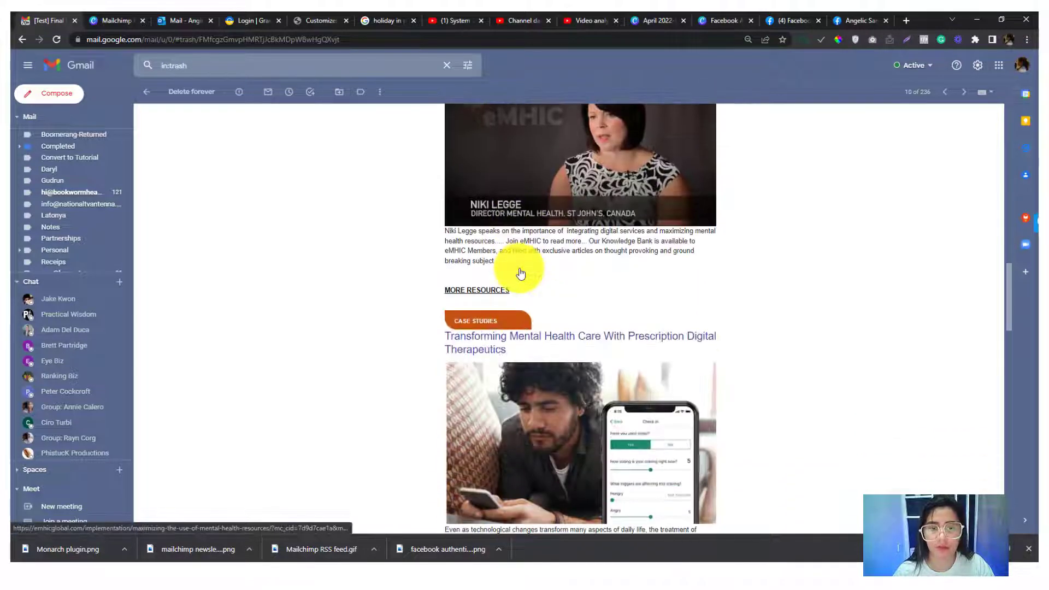
scroll("down", 3)
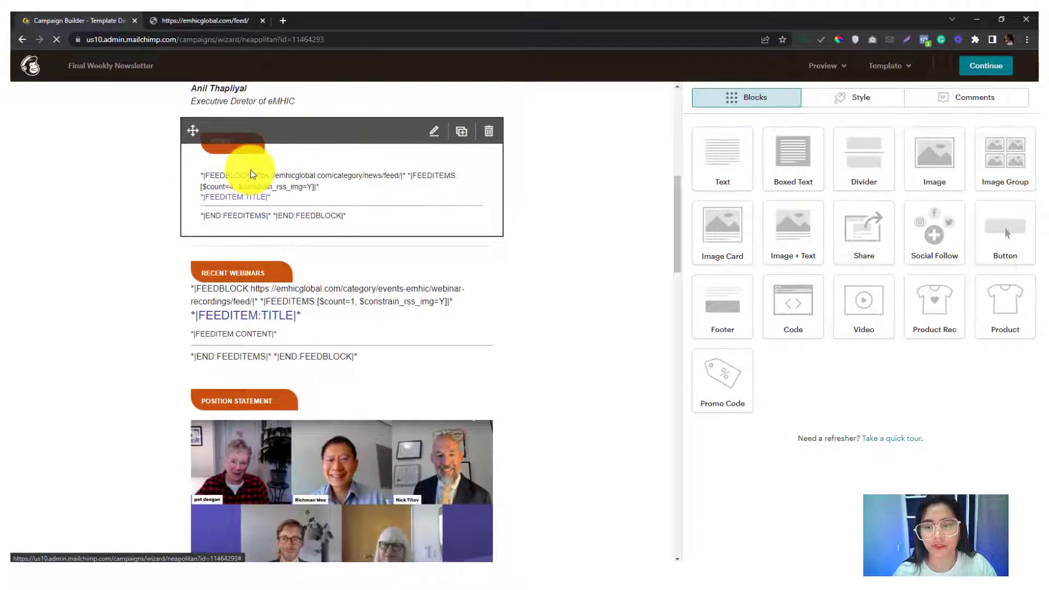
Scroll the Final Weekly Newsletter template to review the FEEDBLOCK/FEEDITEM tags under each category.
scroll("down", 3)
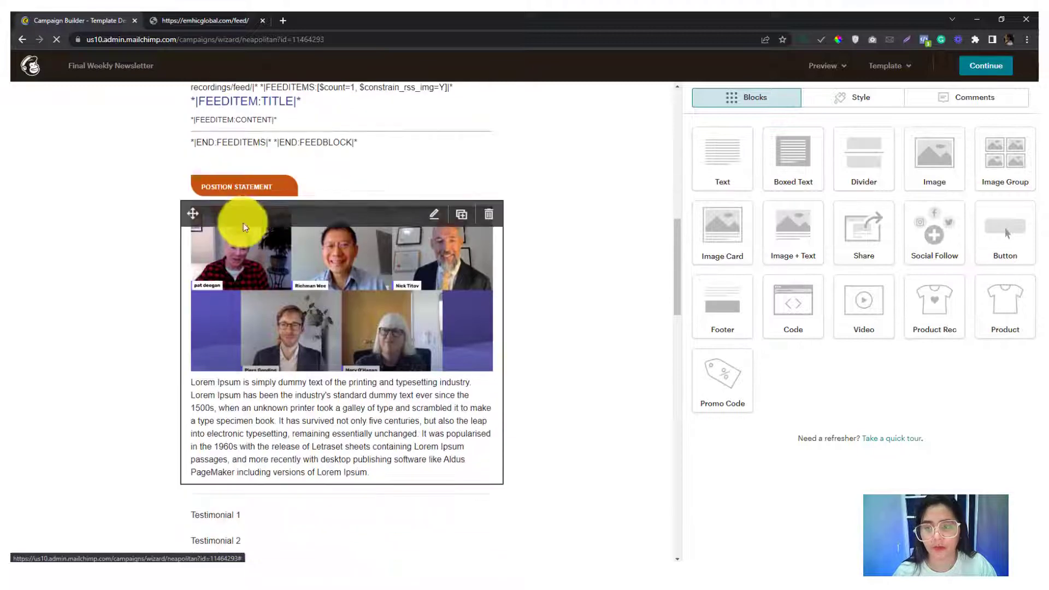
scroll("down", 3)
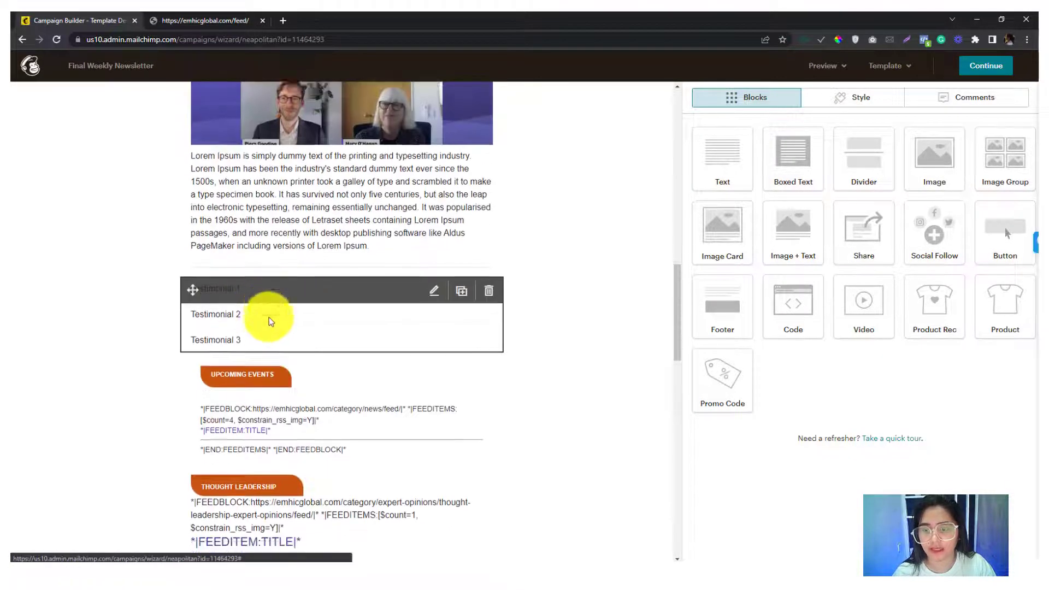
scroll("down", 3)
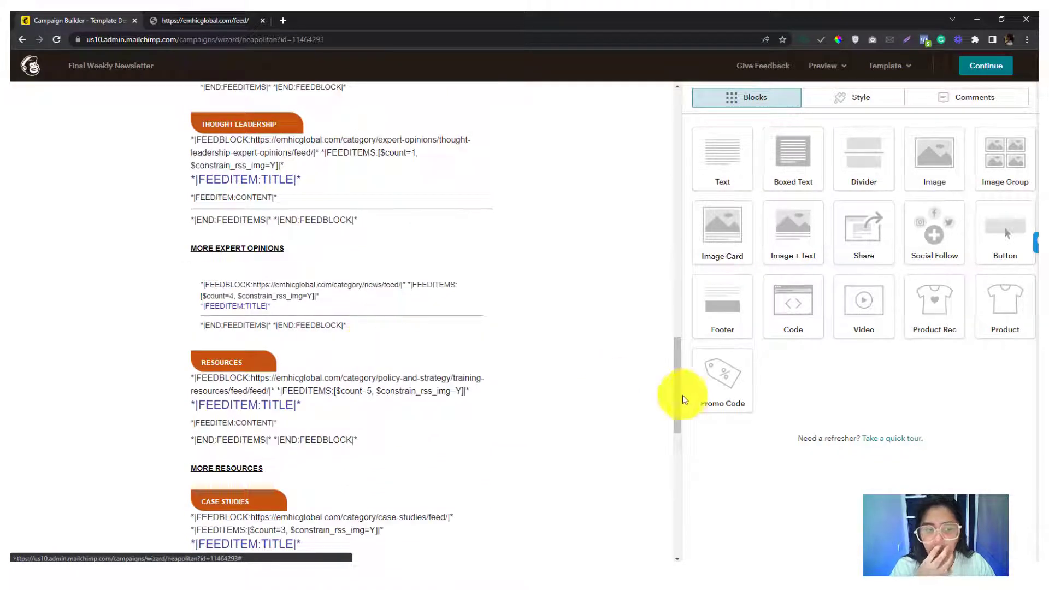
scroll("down", 3)
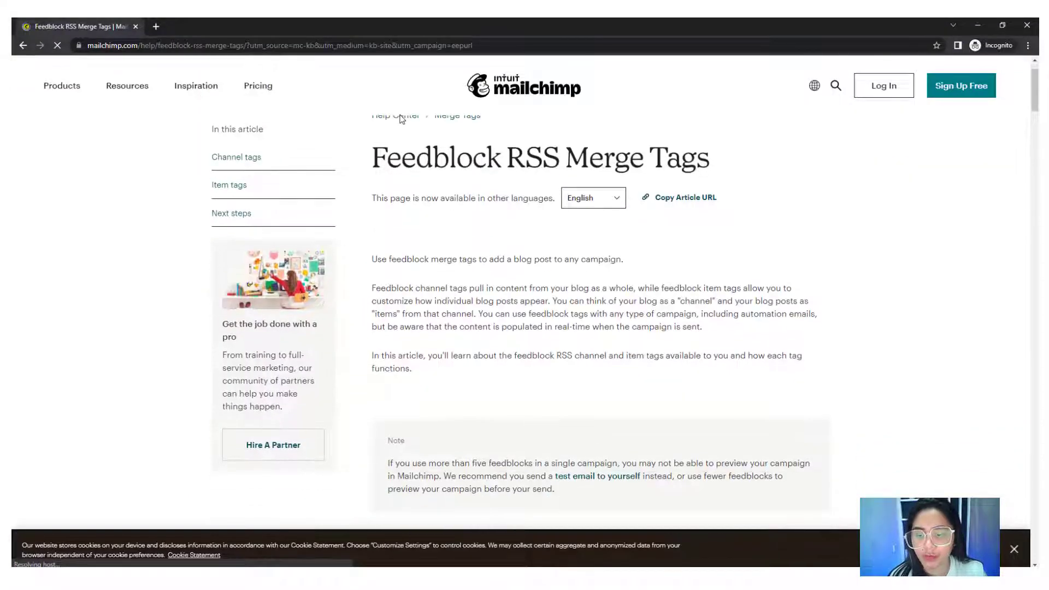
scroll("up", 3)
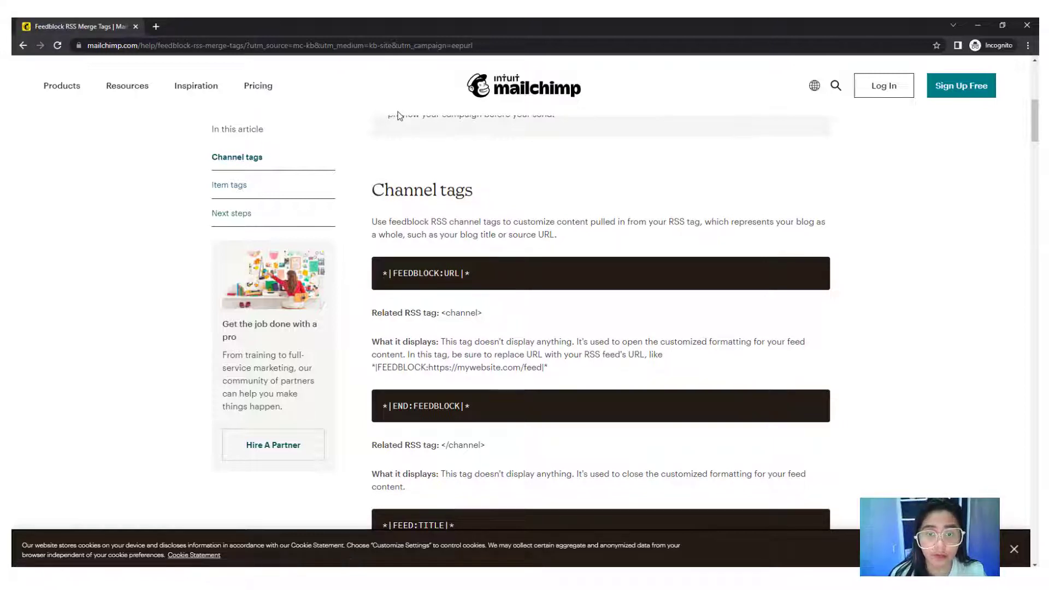
scroll("down", 3)
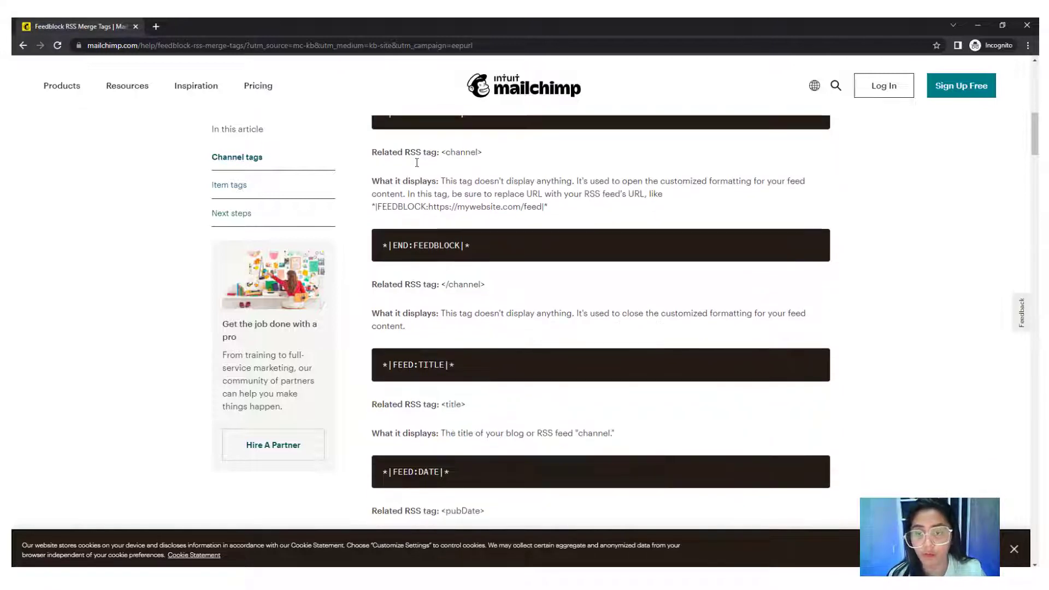
scroll("down", 3)
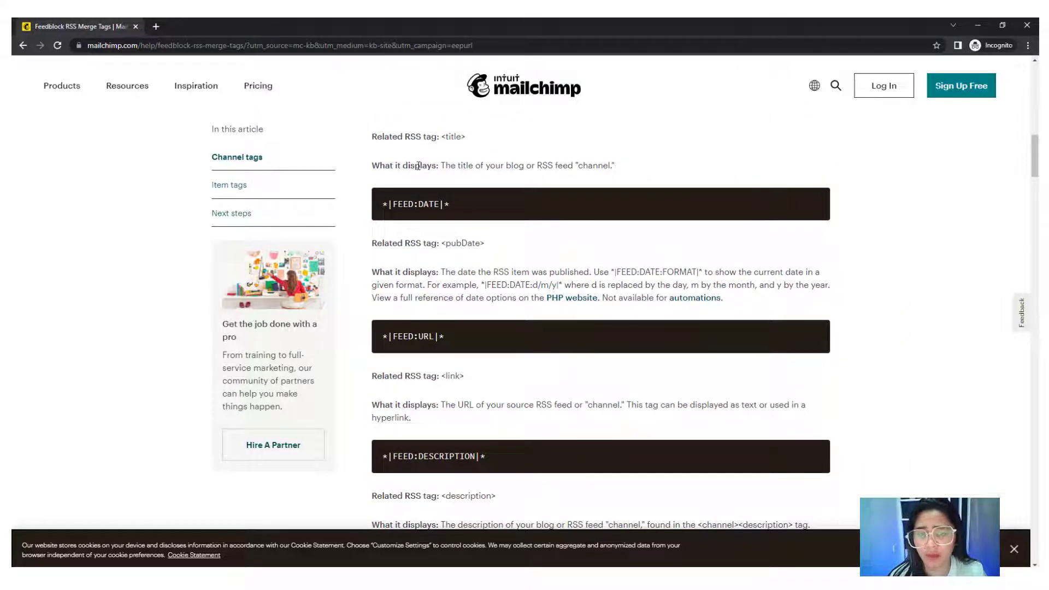
scroll("down", 3)
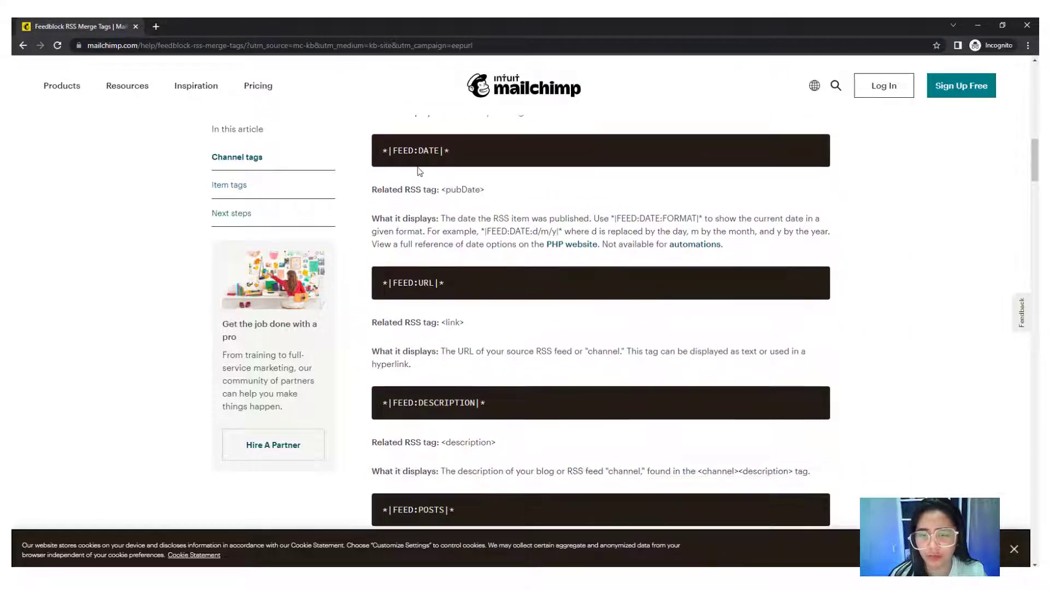
scroll("down", 3)
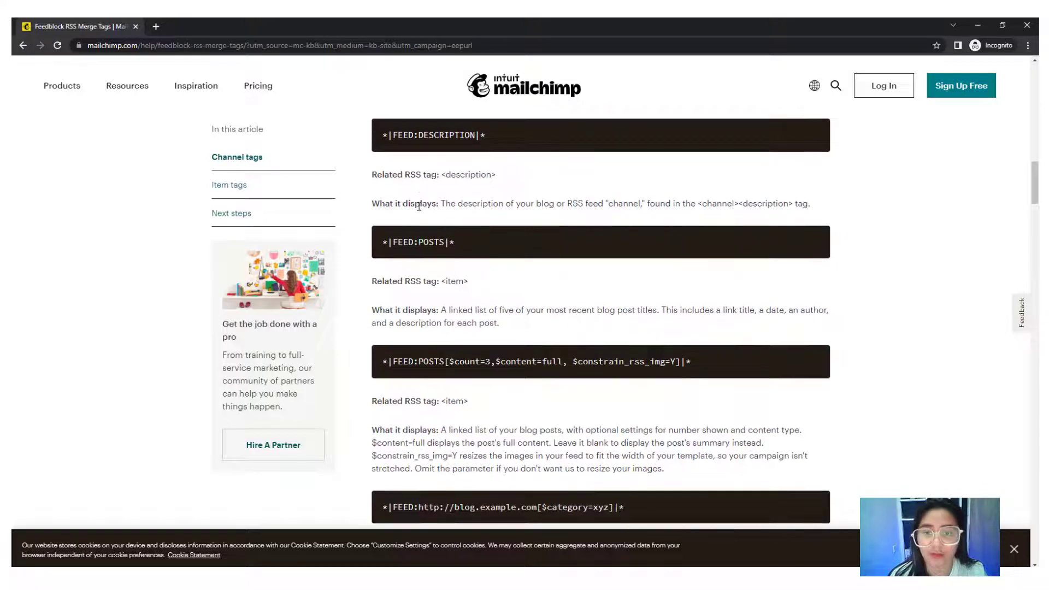
scroll("down", 3)
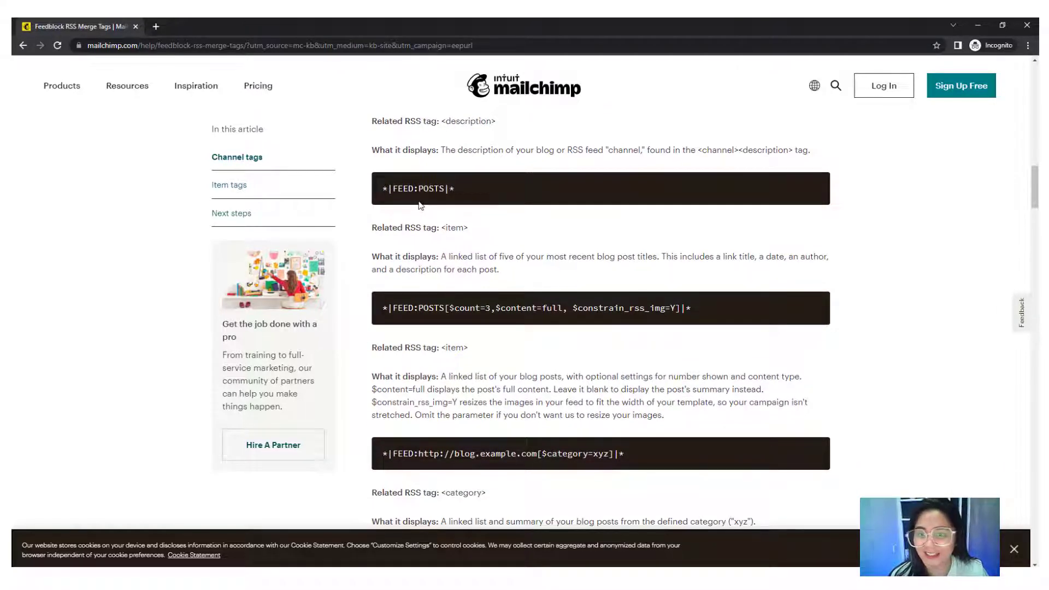
scroll("down", 3)
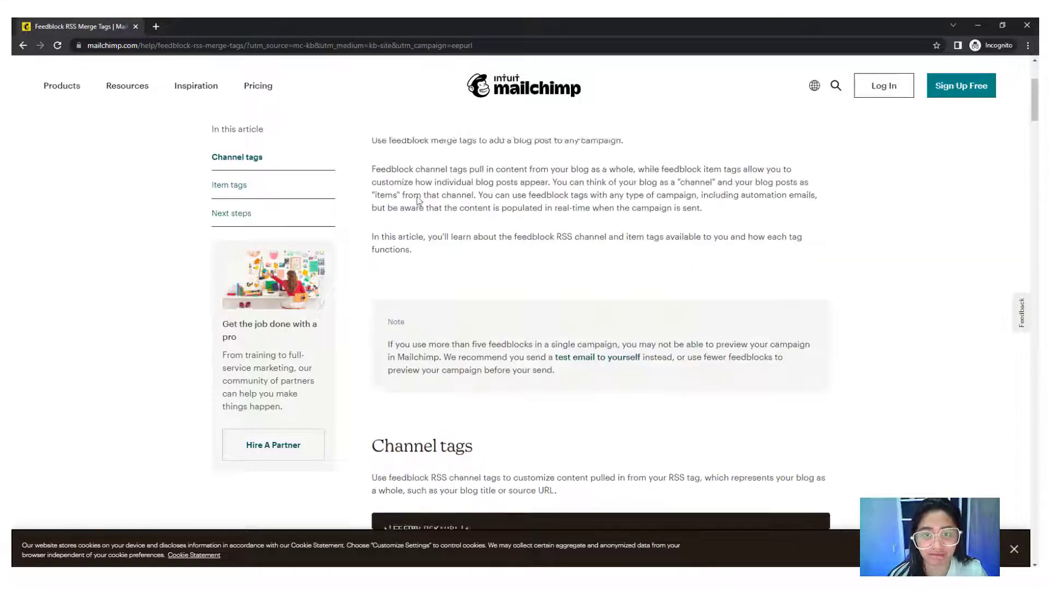
scroll("down", 3)
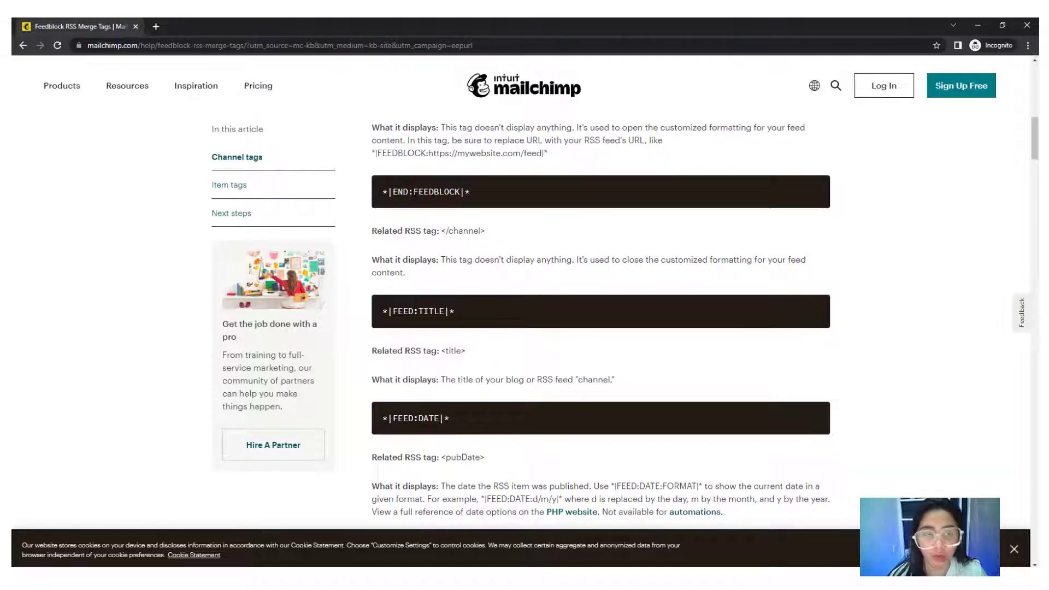
scroll("down", 3)
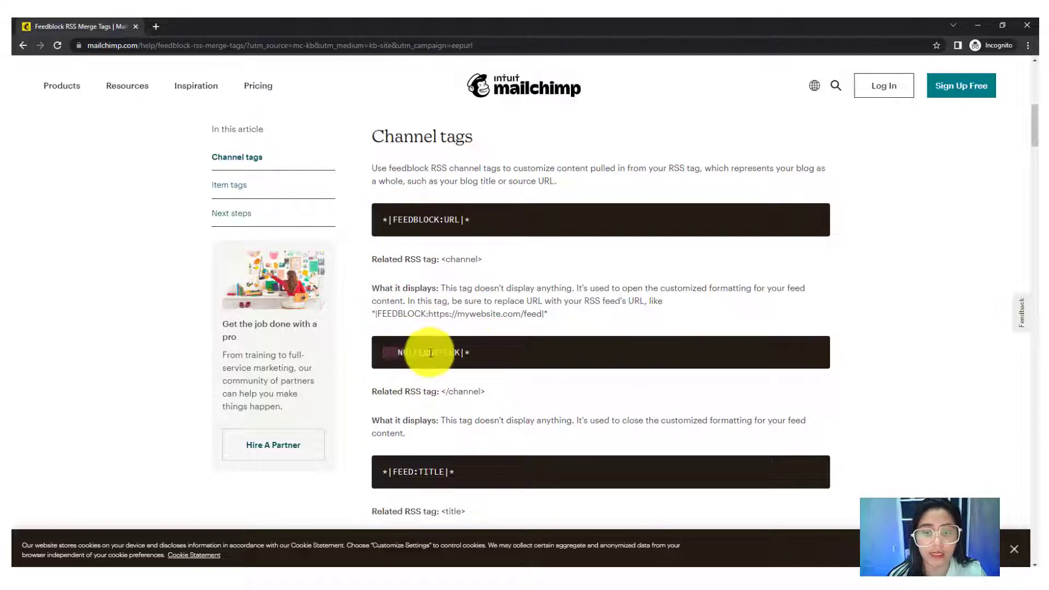
scroll("down", 3)
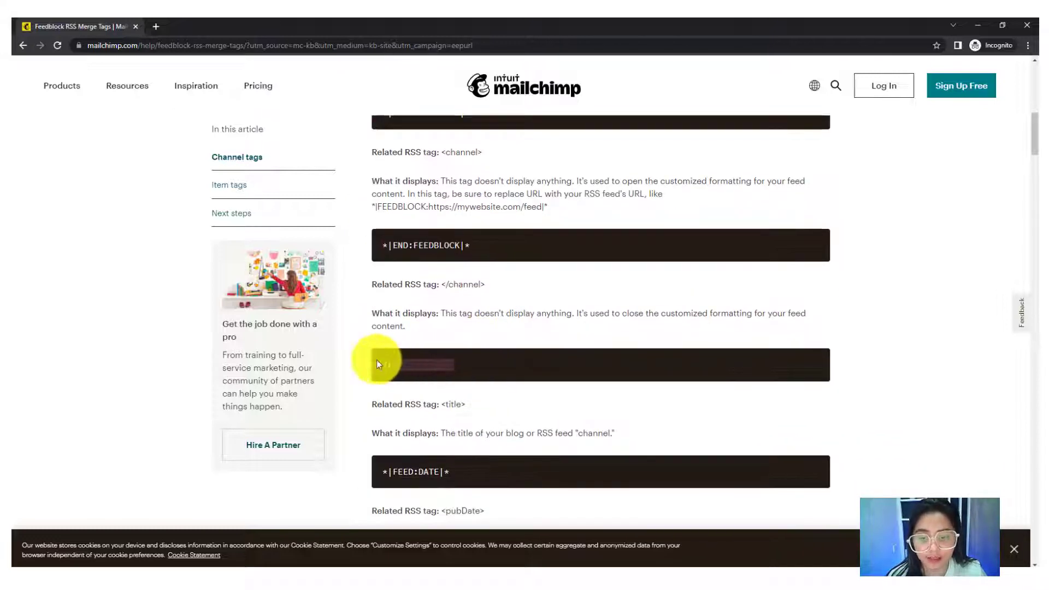
scroll("down", 3)
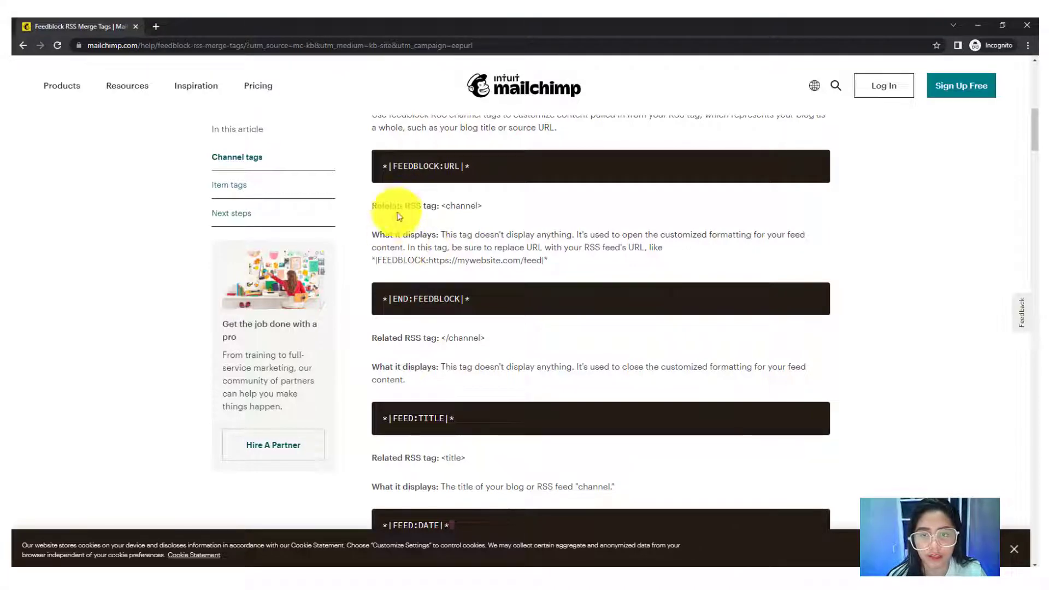
scroll("down", 3)
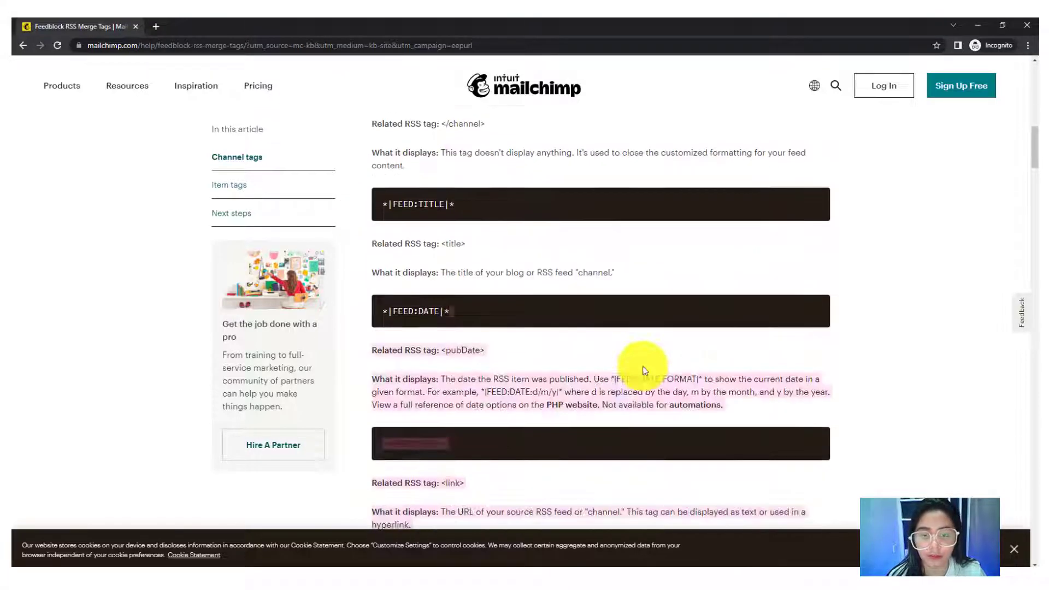
scroll("down", 3)
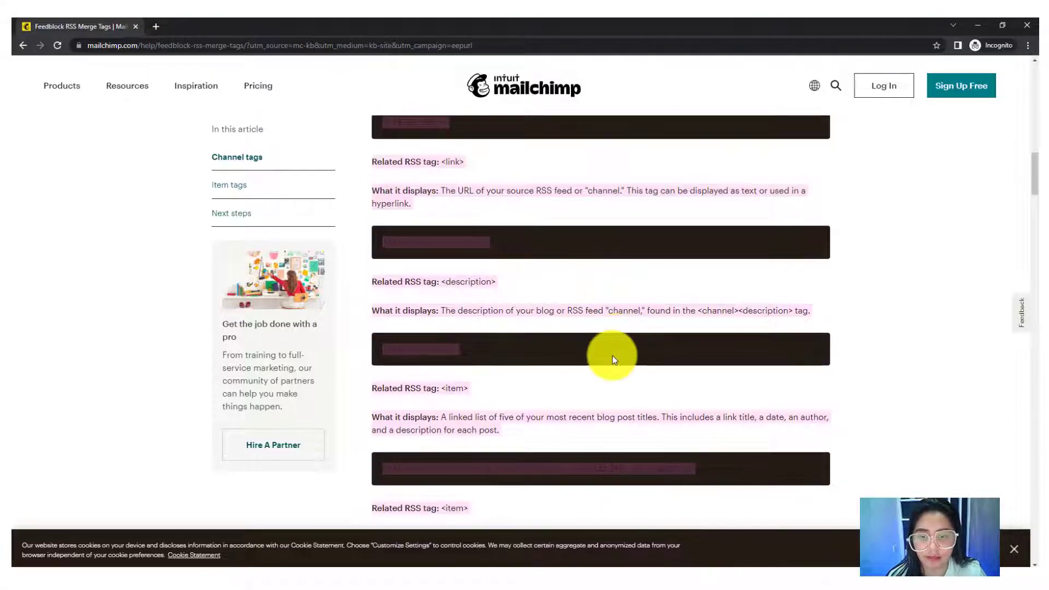
scroll("down", 3)
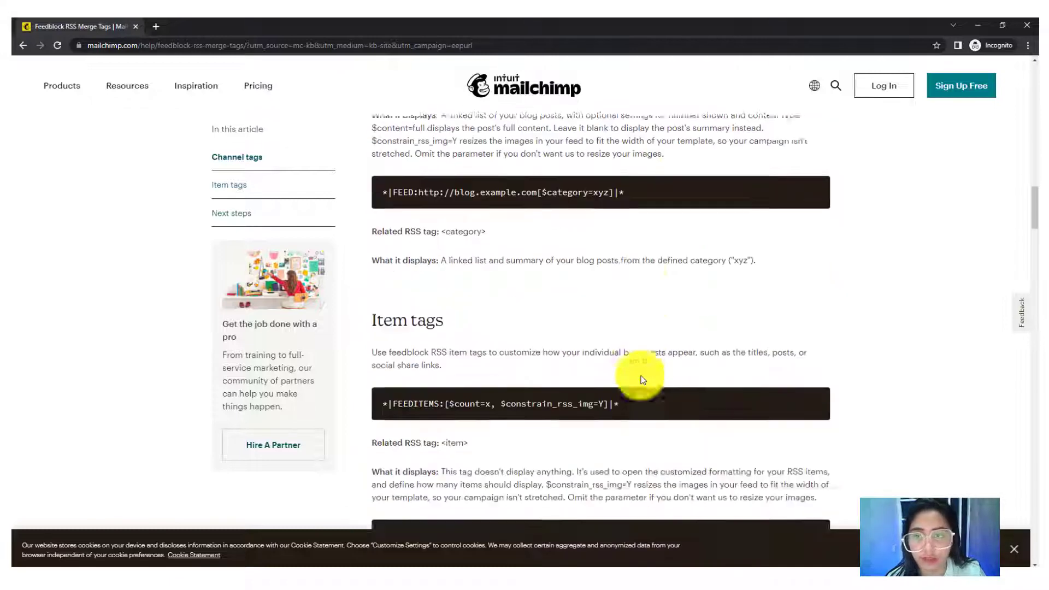
scroll("down", 3)
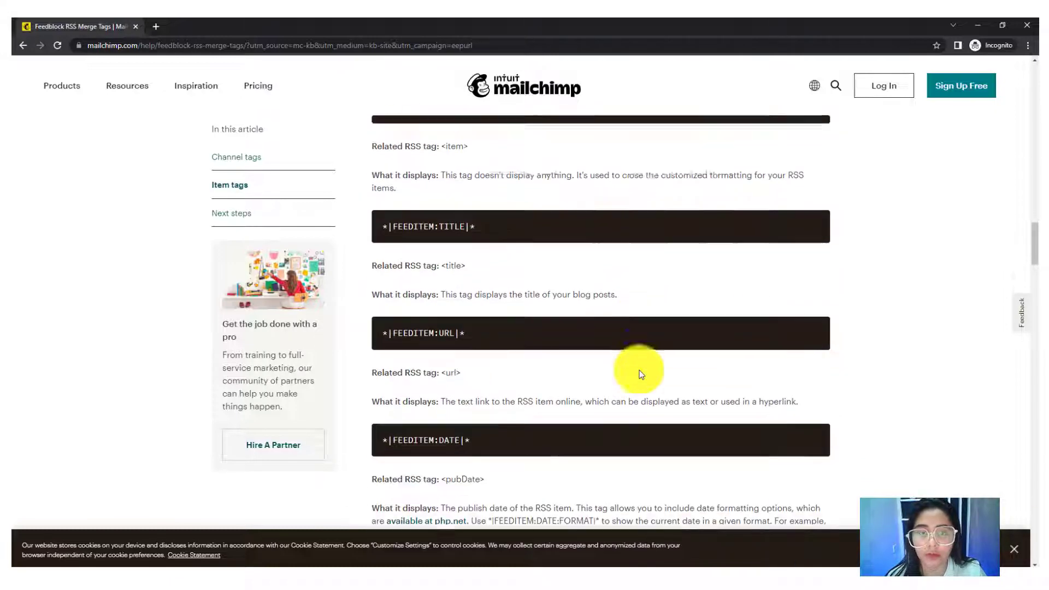
scroll("down", 3)
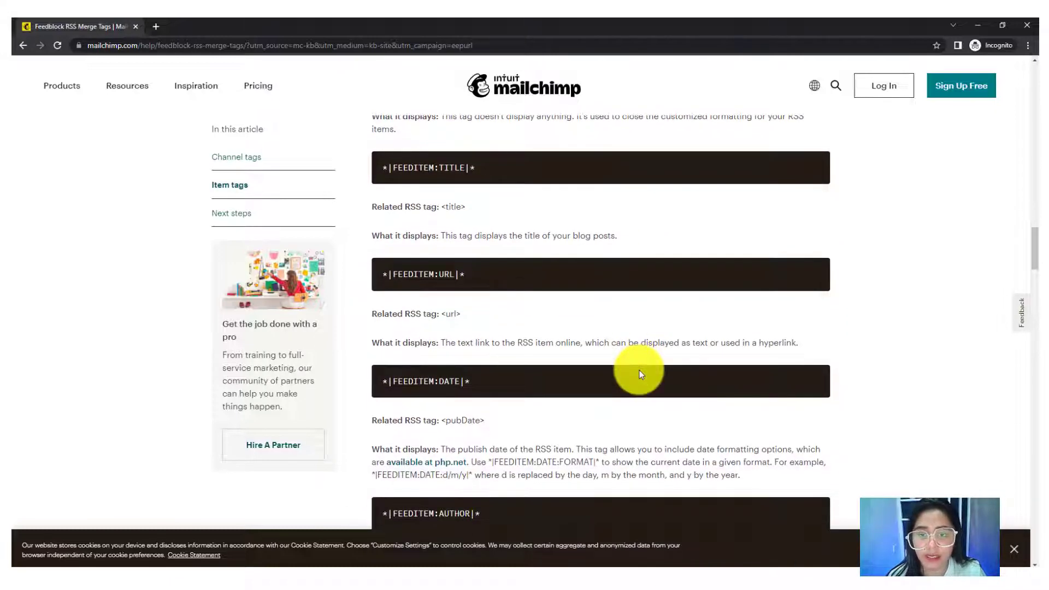
scroll("down", 3)
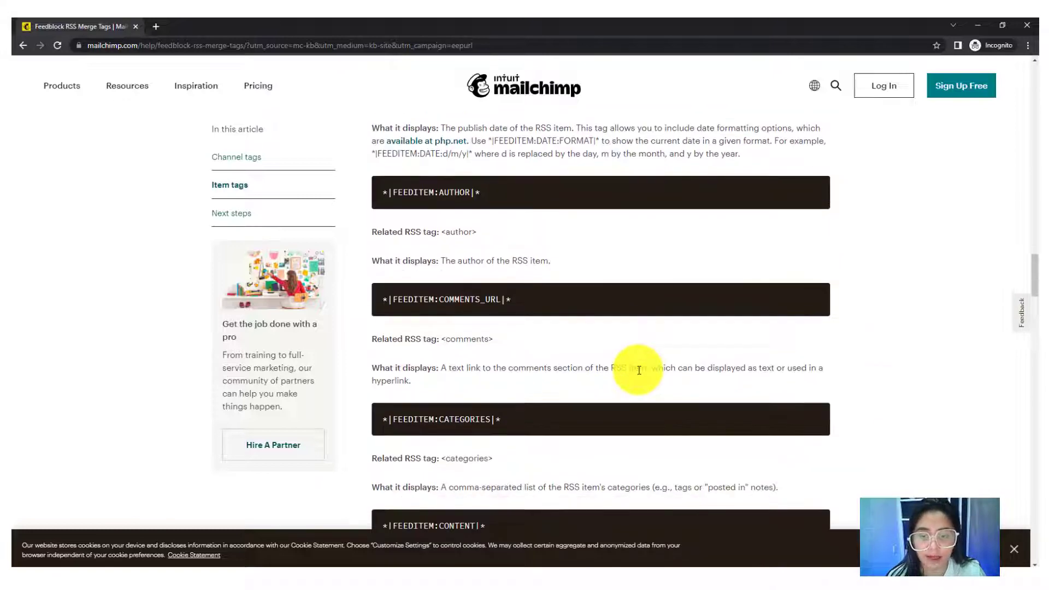
scroll("down", 3)
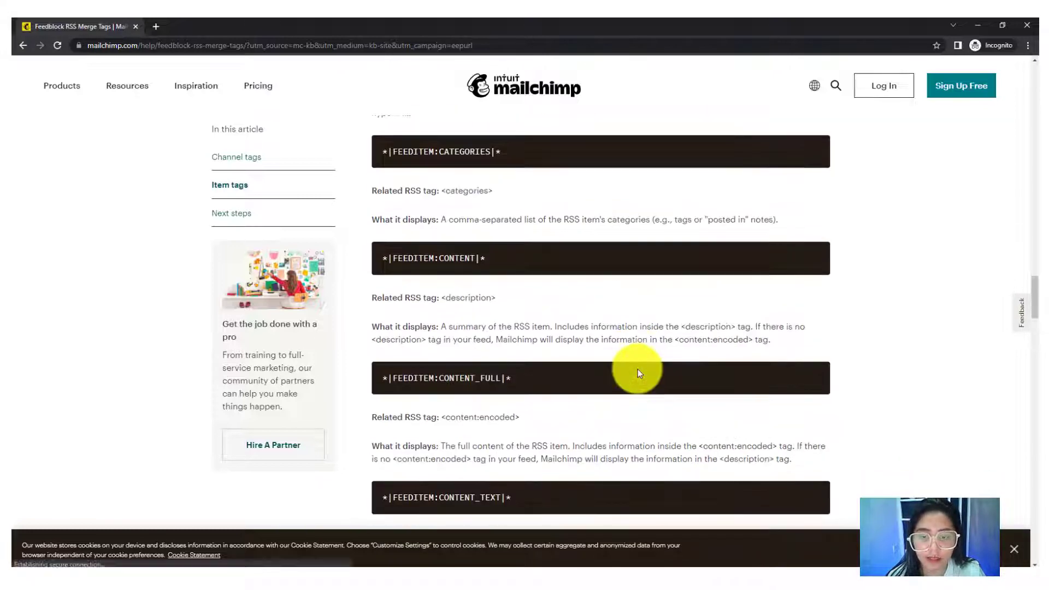
scroll("down", 3)
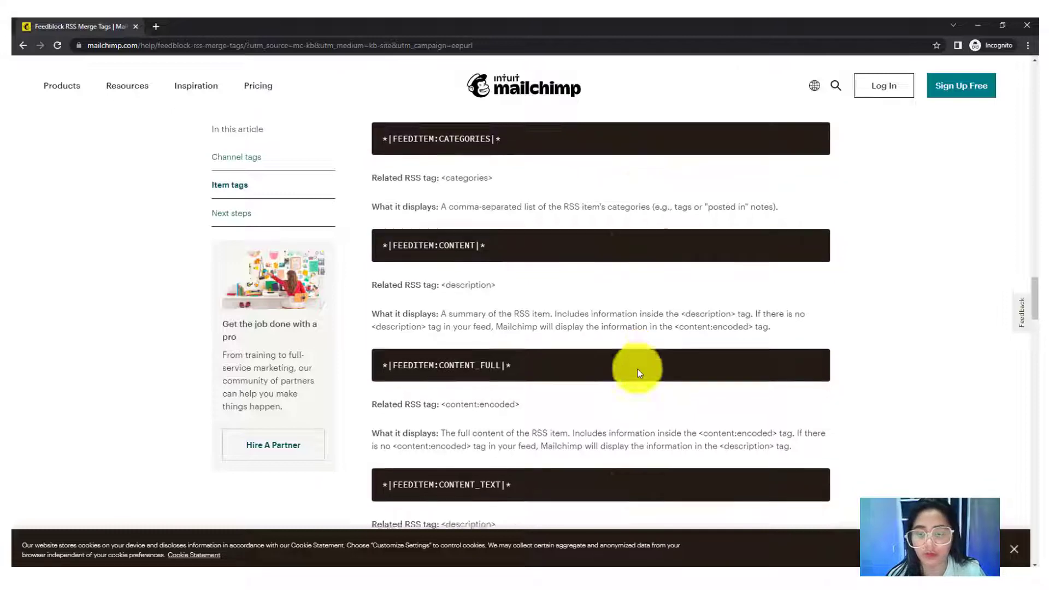
scroll("down", 3)
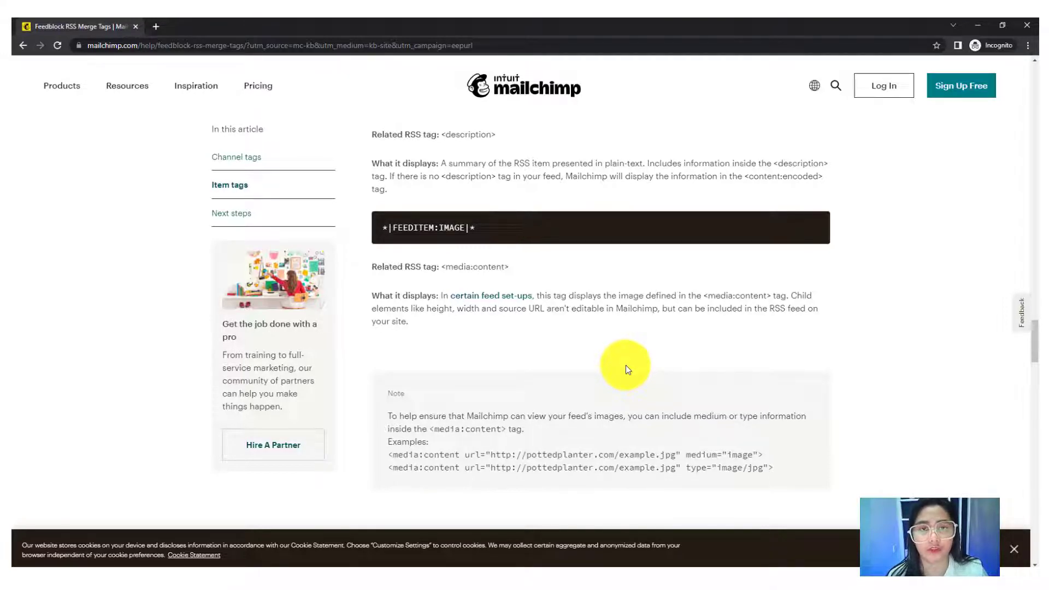
mouse_move(696, 460)
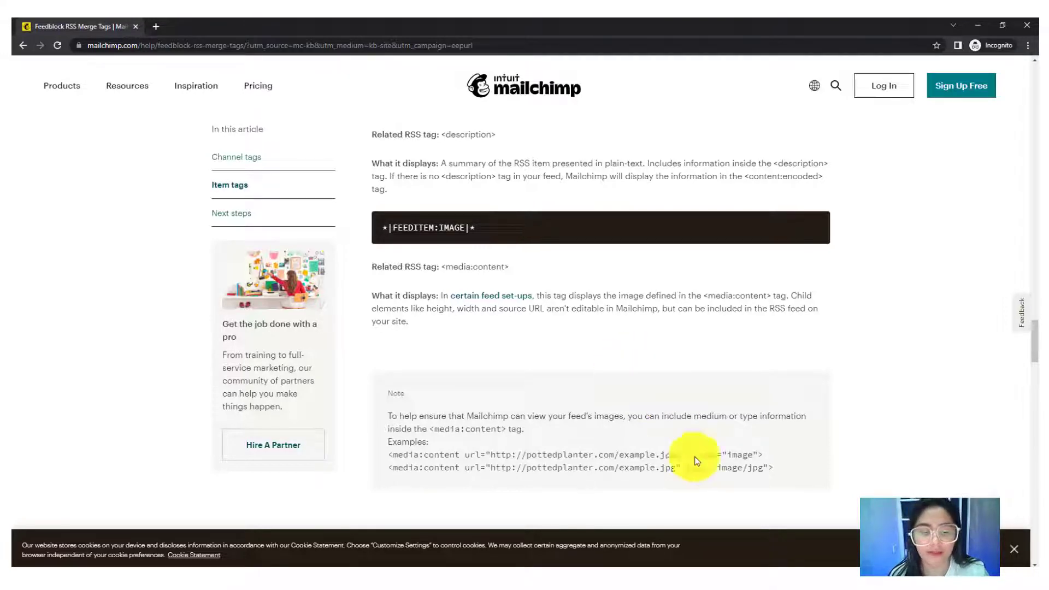